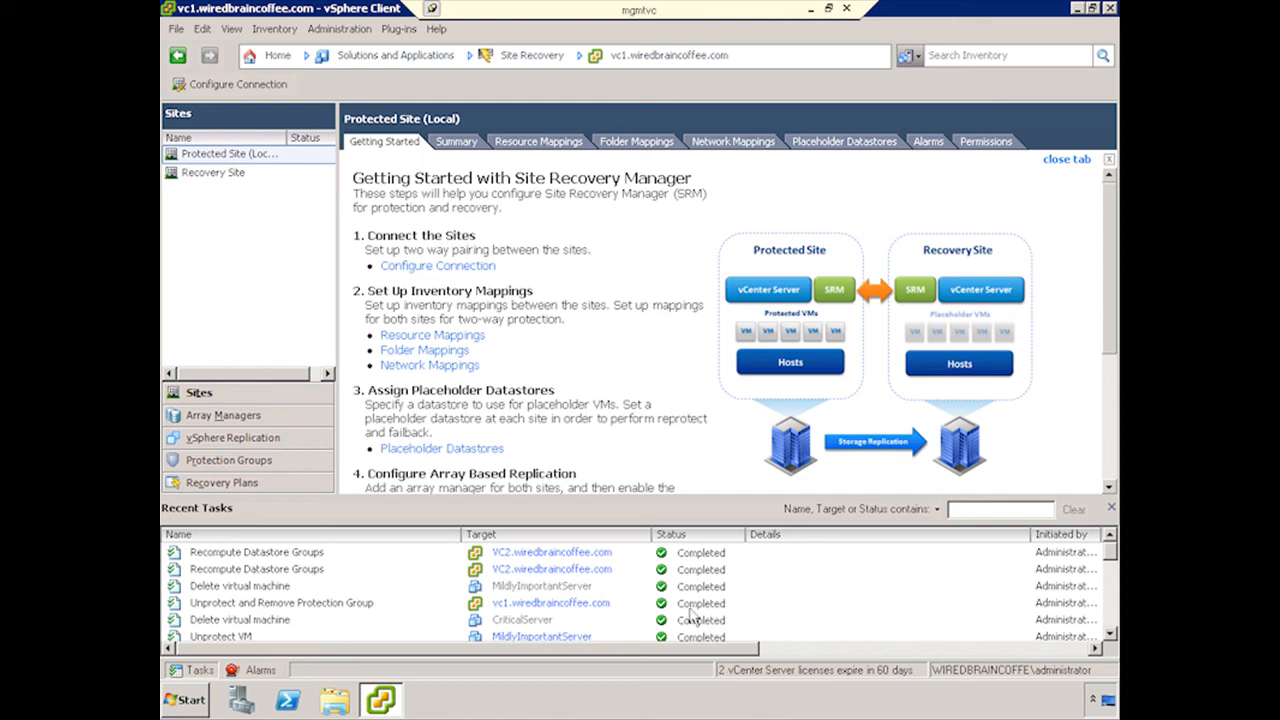
mouse_move(580, 441)
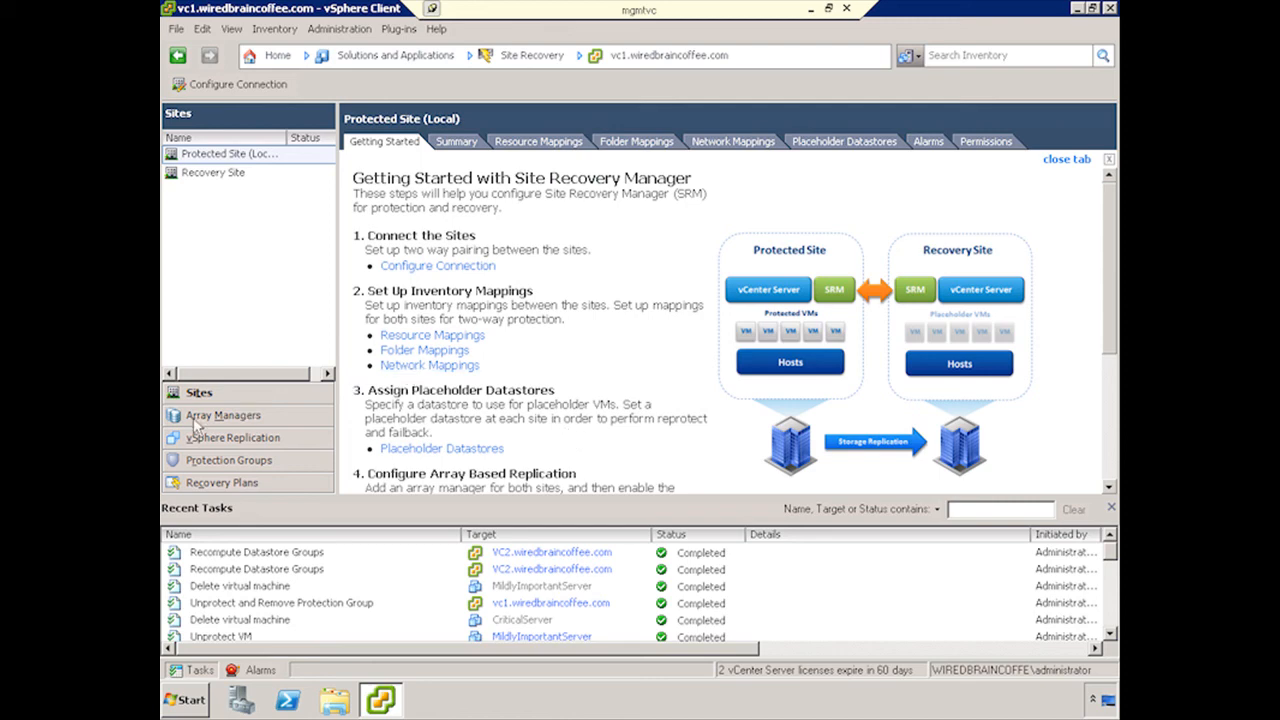
Step: Show the Protected Site Array Manager's array pairs, with ProtectedMgmtGroup enabled
left_click(222, 415)
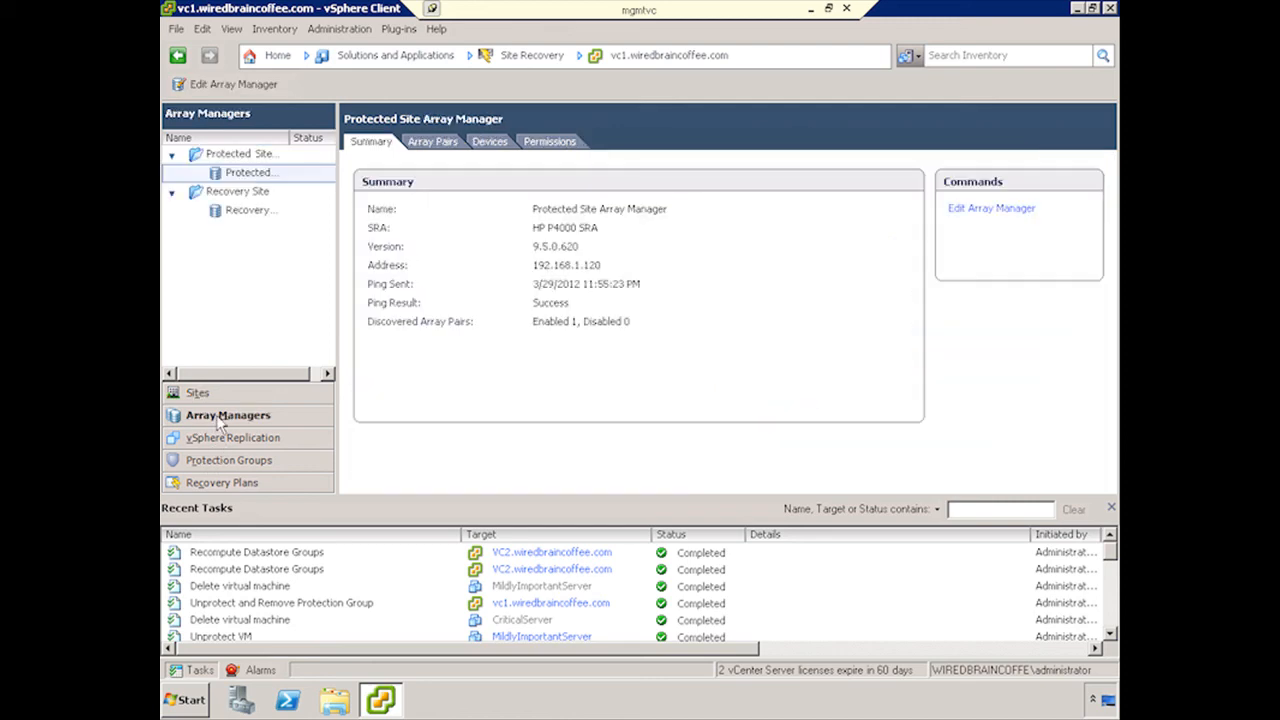
left_click(432, 141)
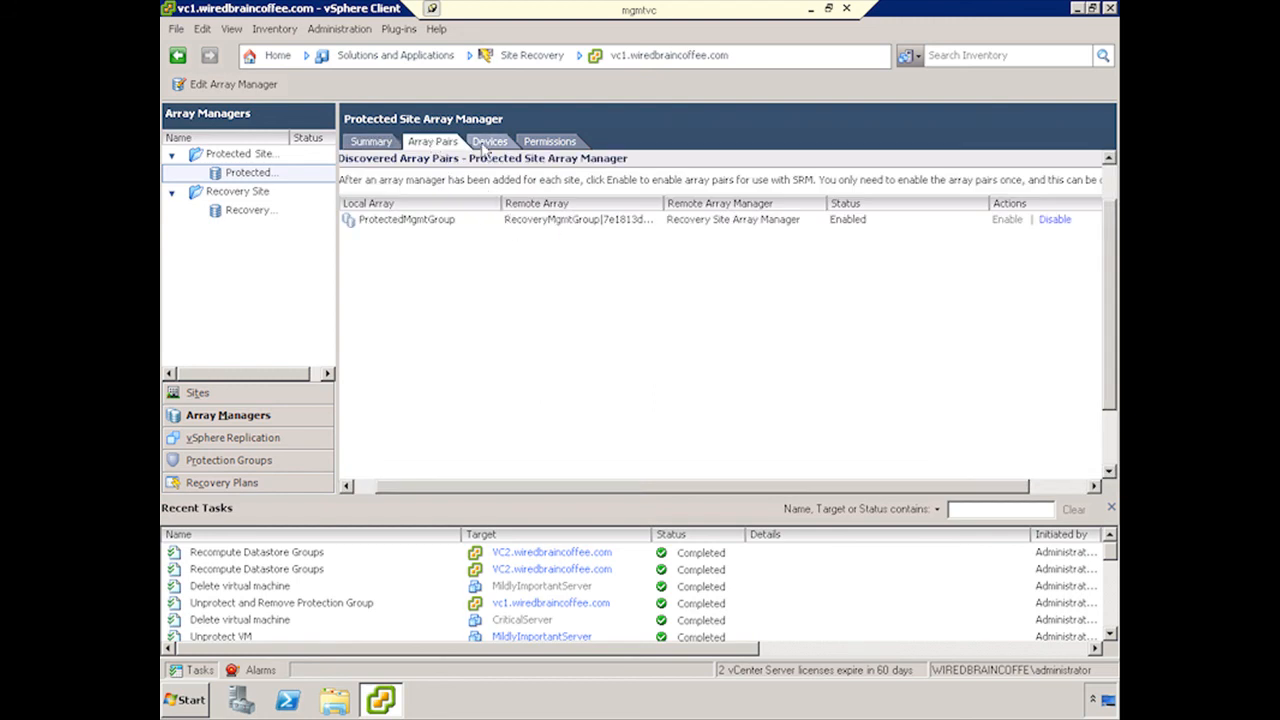
mouse_move(238, 473)
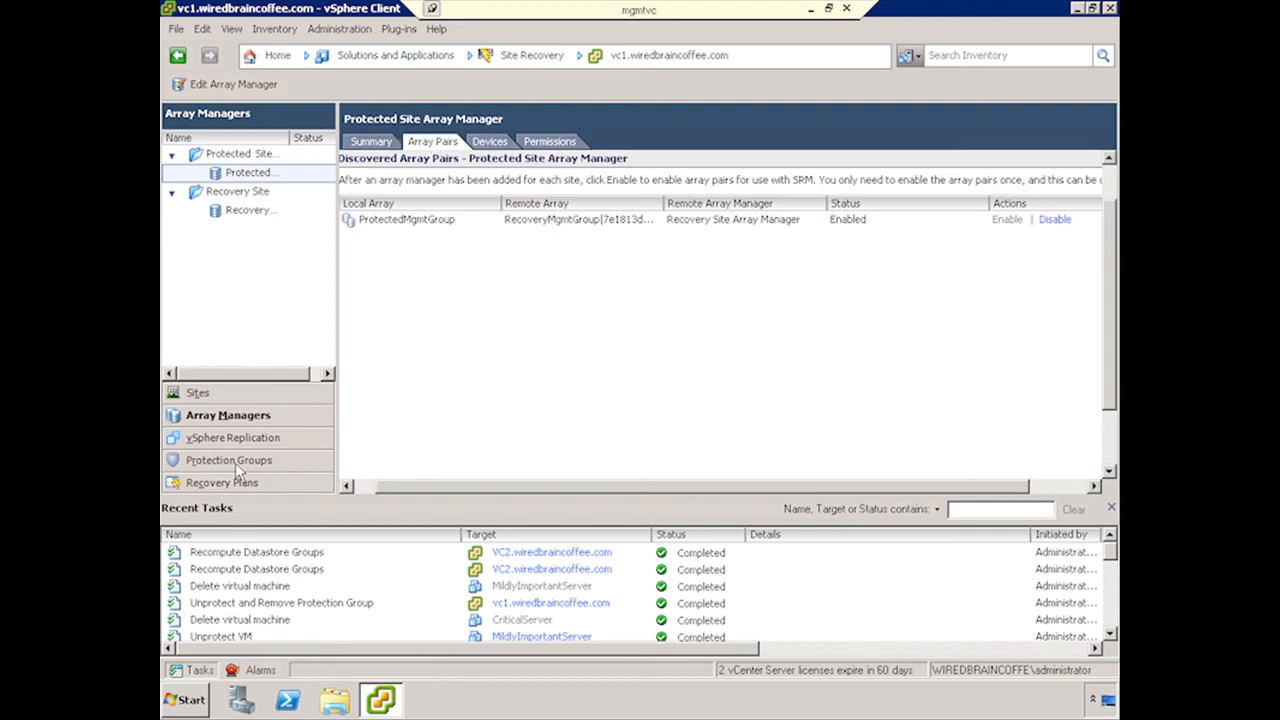
Step: Show the Summary tab for All Protection Groups
left_click(228, 460)
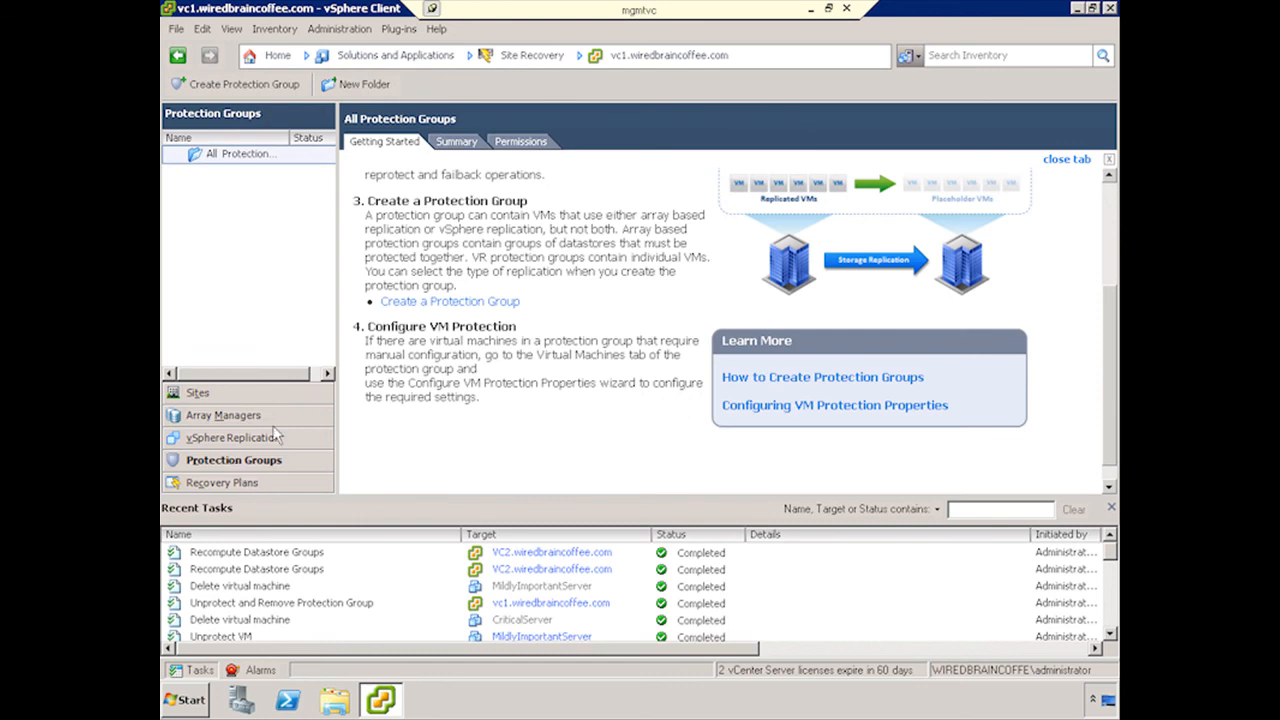
mouse_move(283, 234)
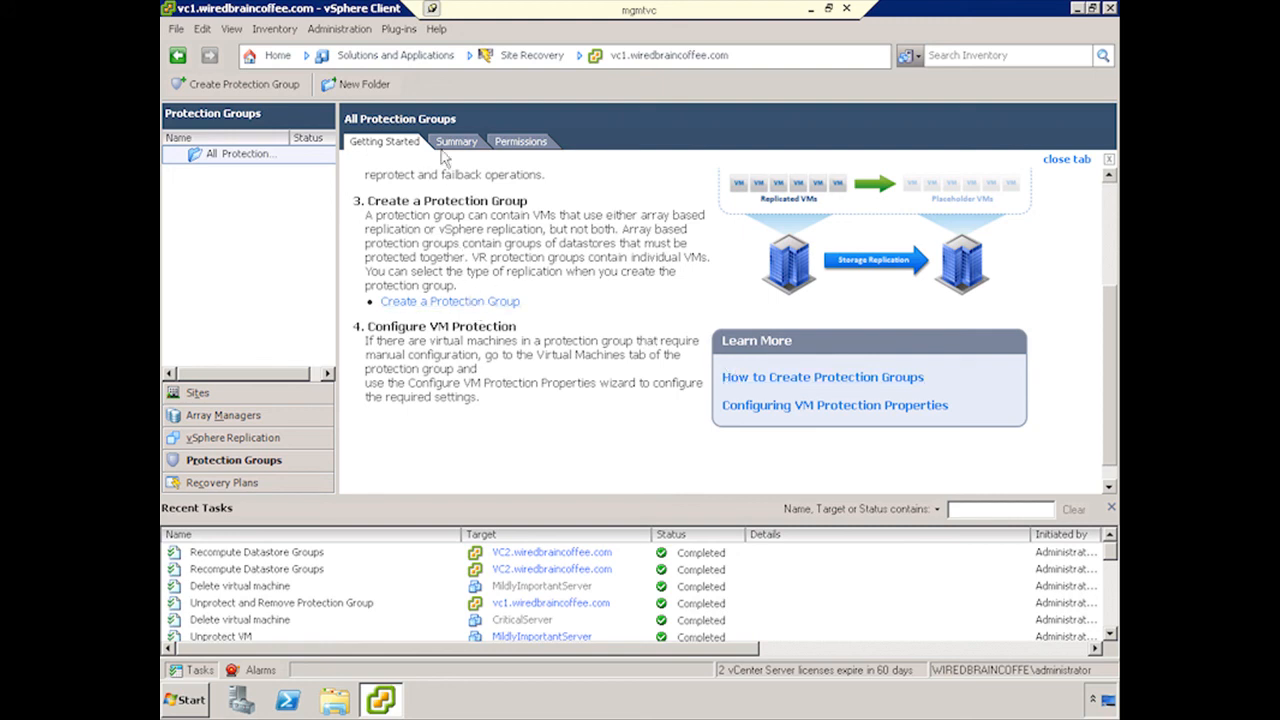
left_click(455, 141)
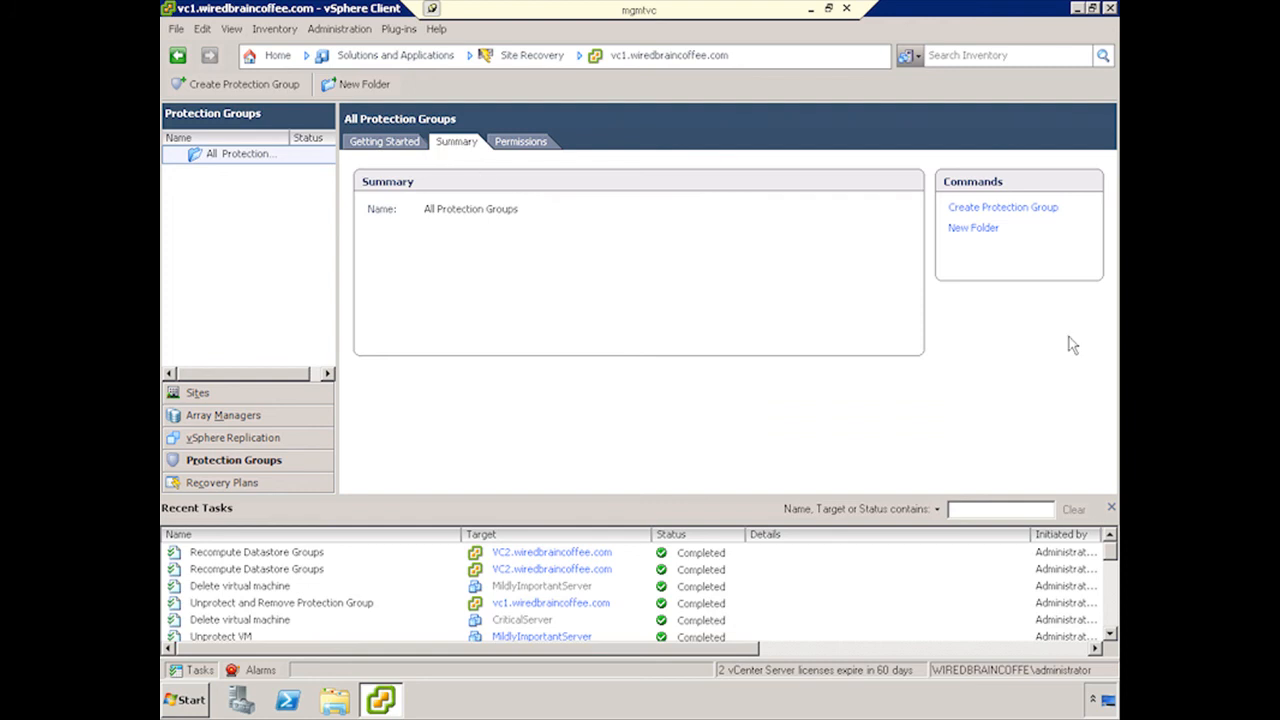
mouse_move(1002, 207)
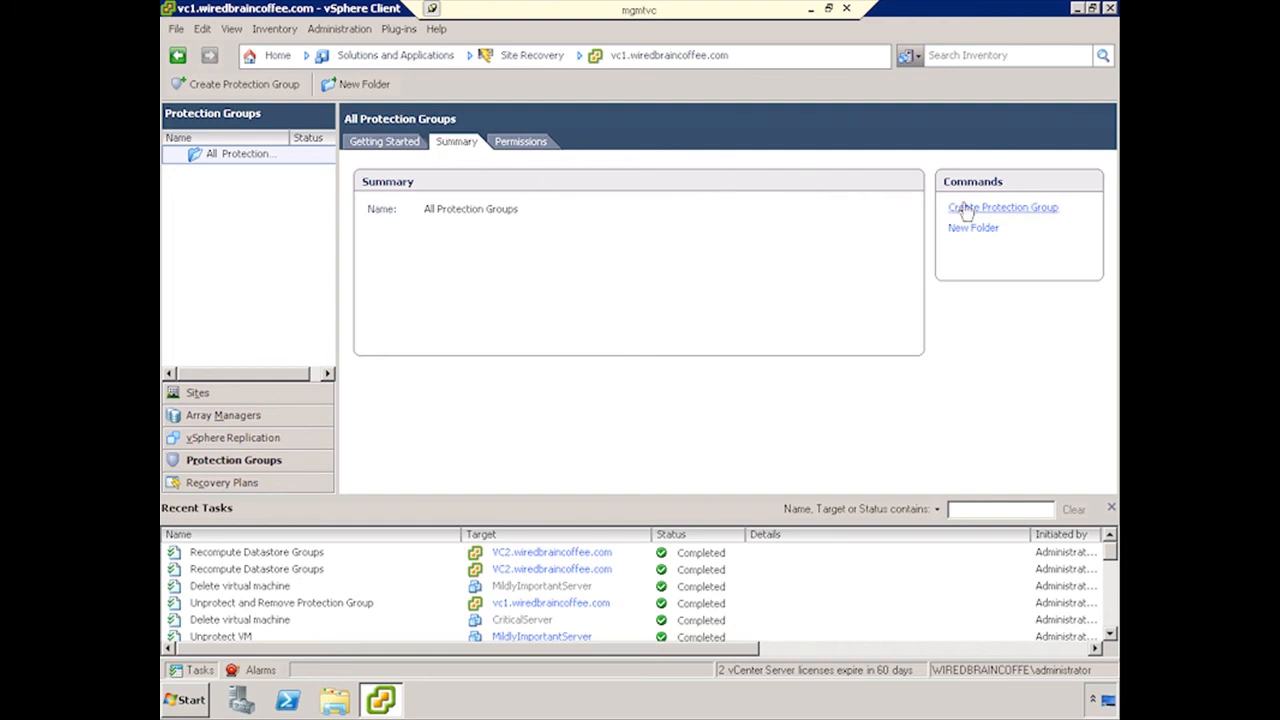
Step: Start a protection group using array-based replication with the ProtectedMgmtGroup array pair
left_click(1002, 207)
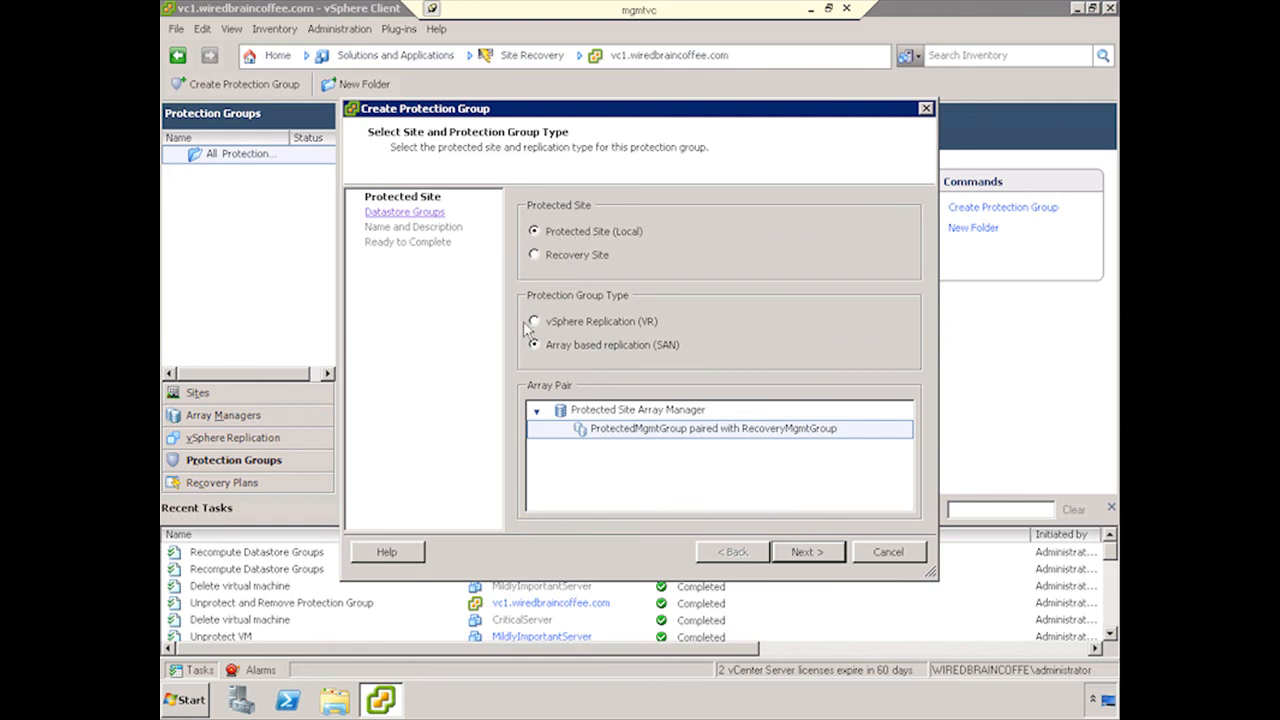
left_click(534, 321)
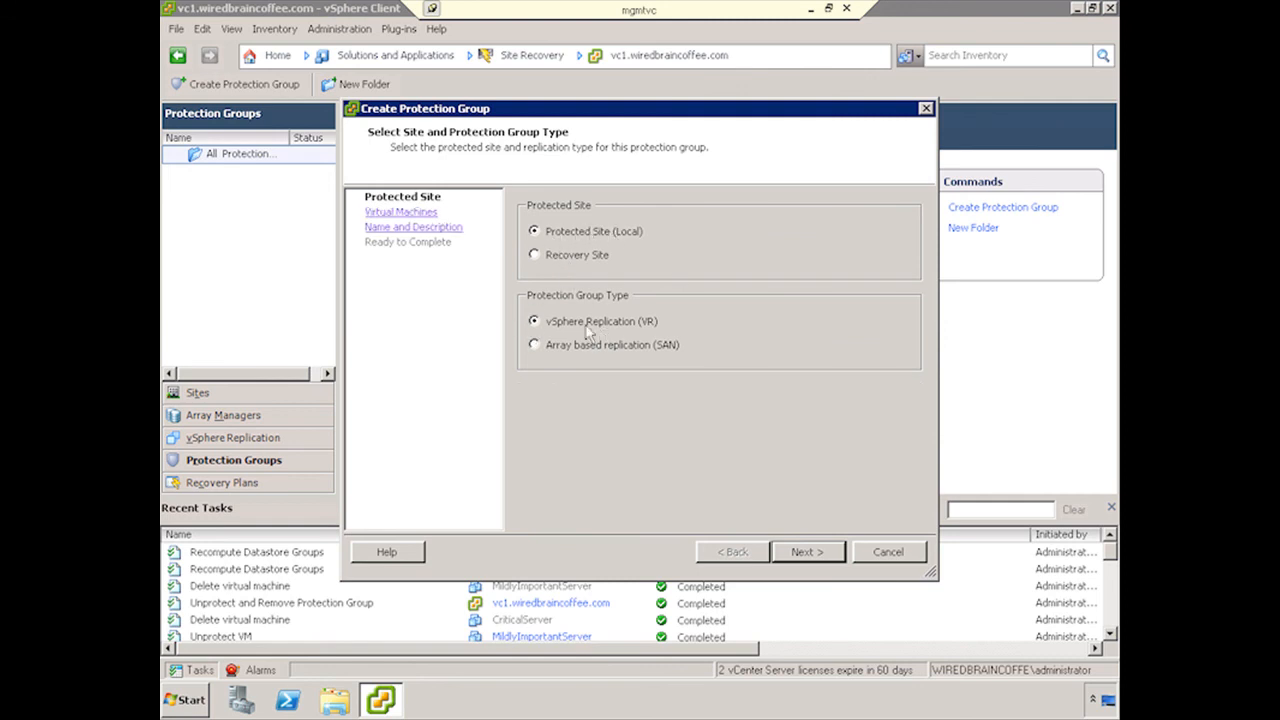
left_click(534, 344)
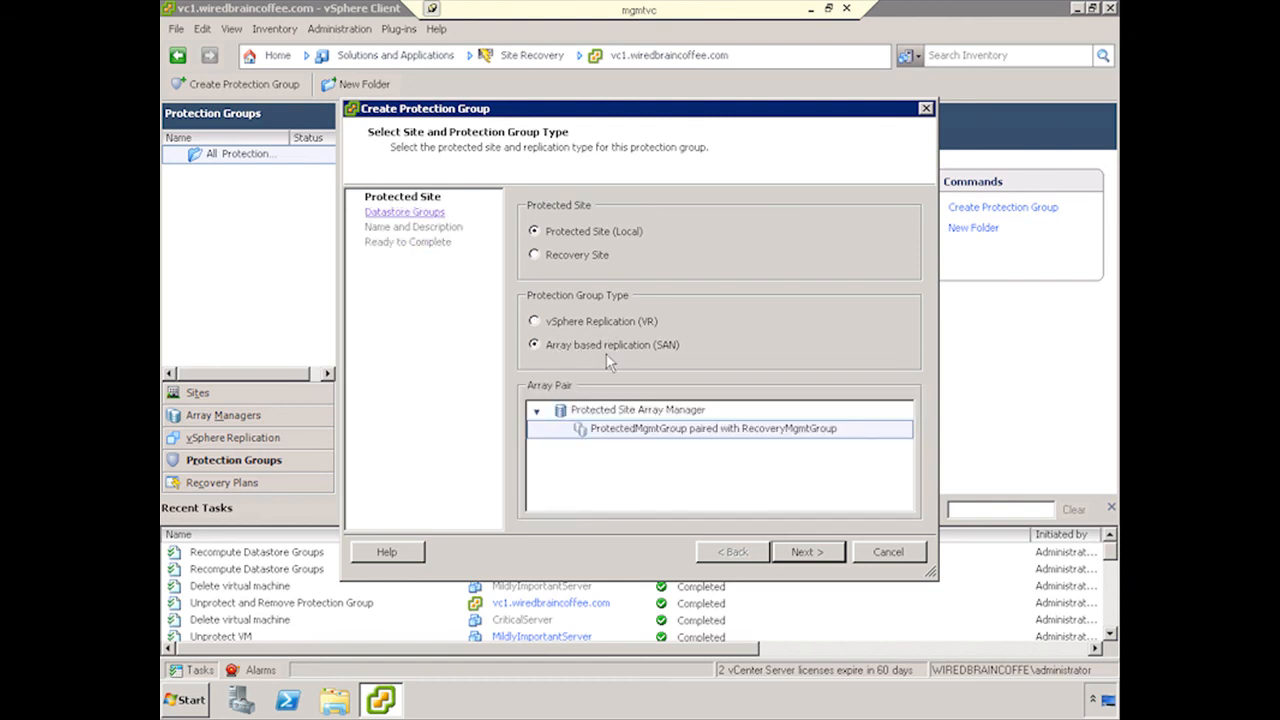
mouse_move(665, 473)
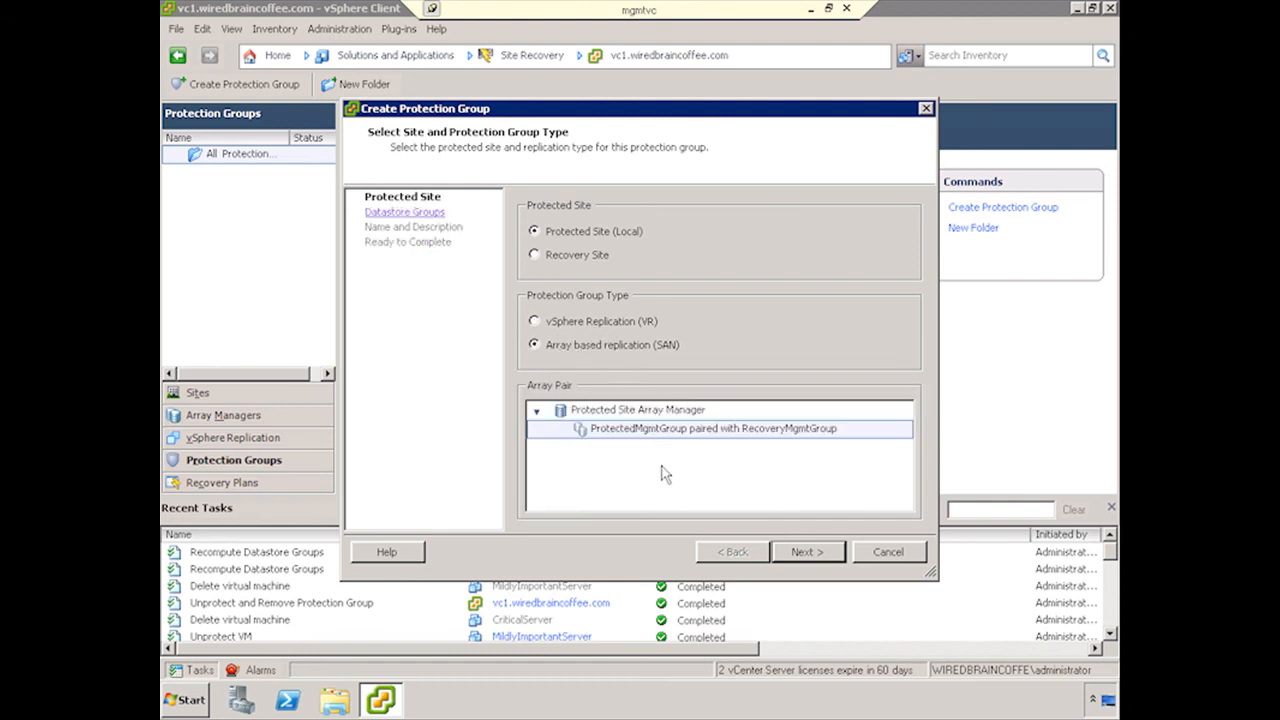
left_click(718, 428)
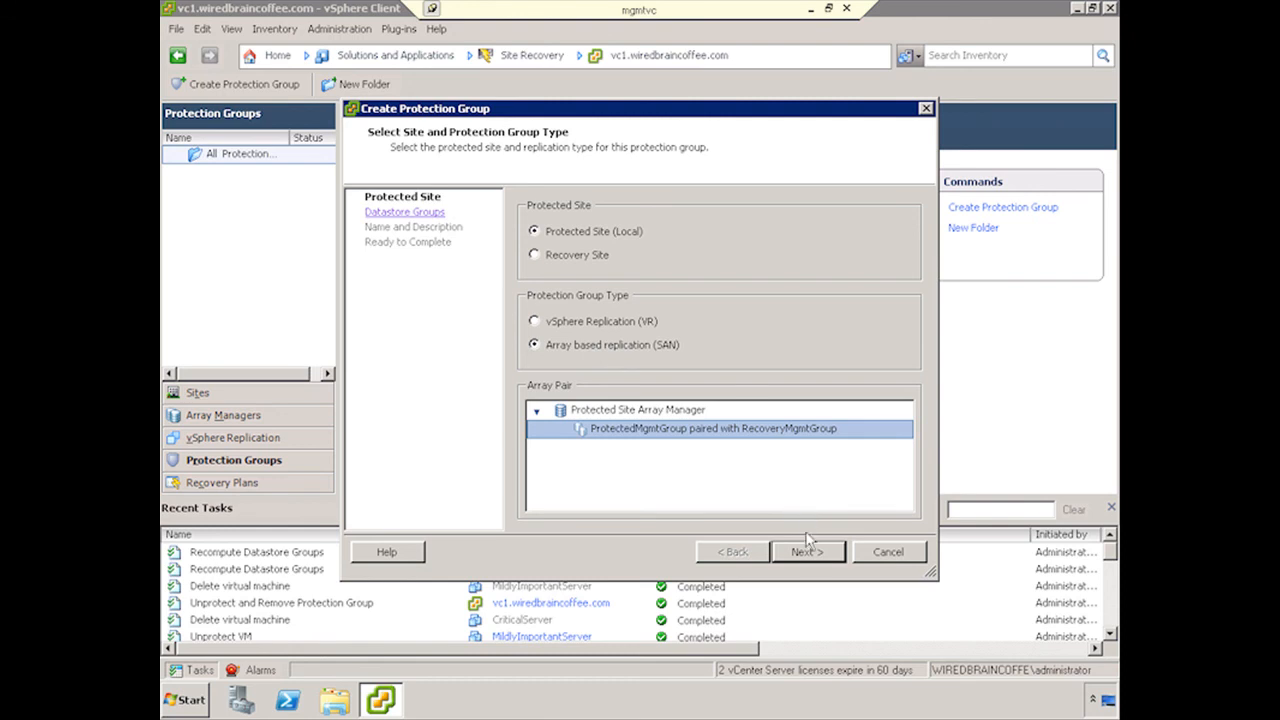
left_click(806, 551)
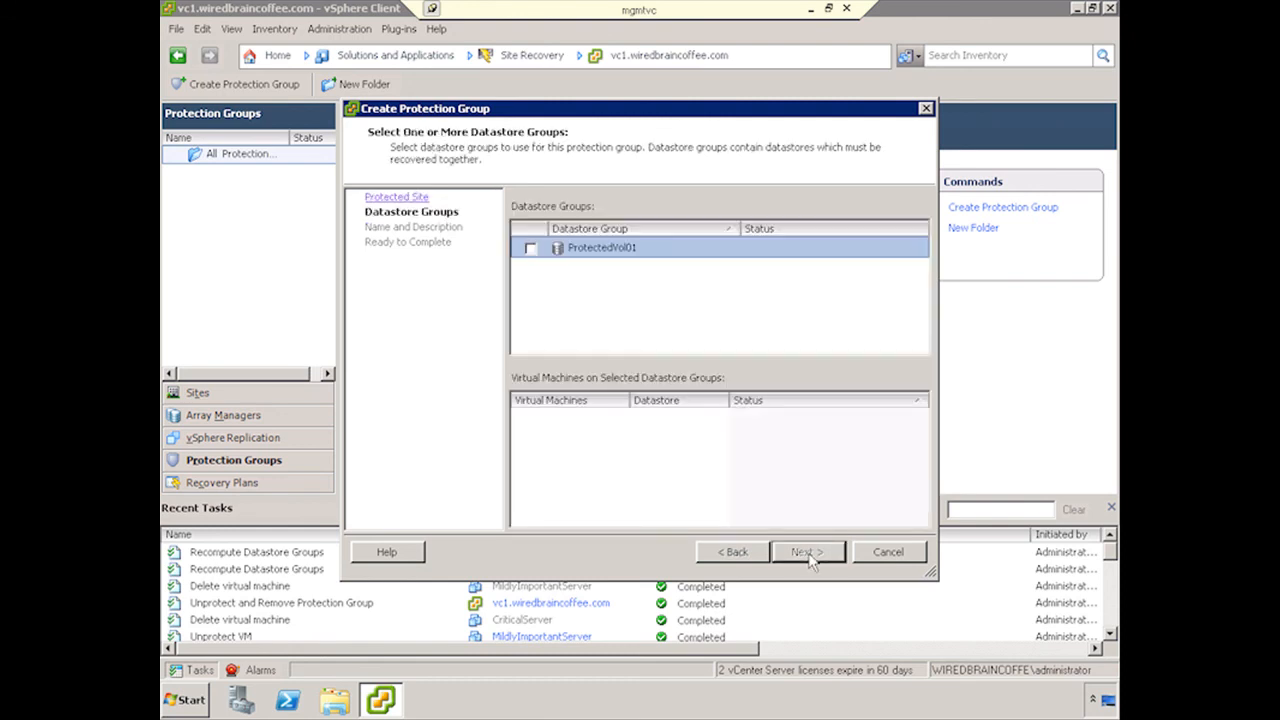
Step: Tick the ProtectedVol01 datastore group, adding CriticalServer and MildlyImportantServer
left_click(530, 248)
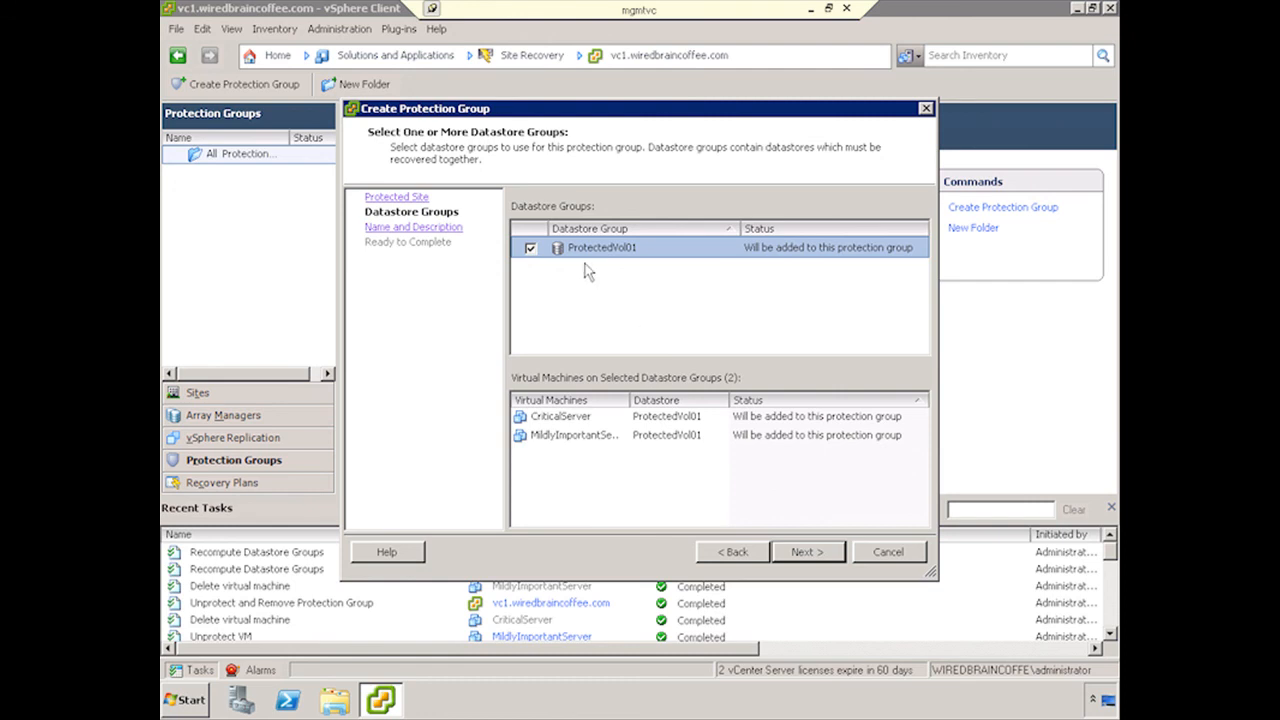
mouse_move(595, 262)
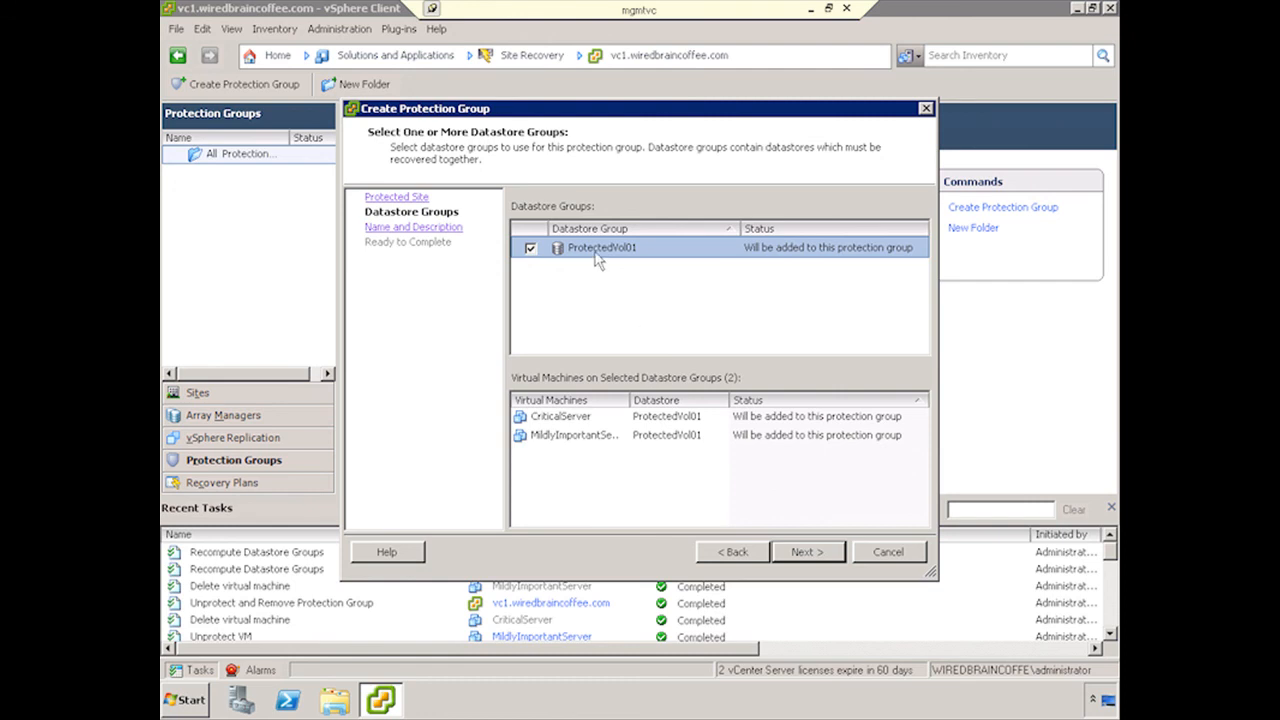
mouse_move(612, 259)
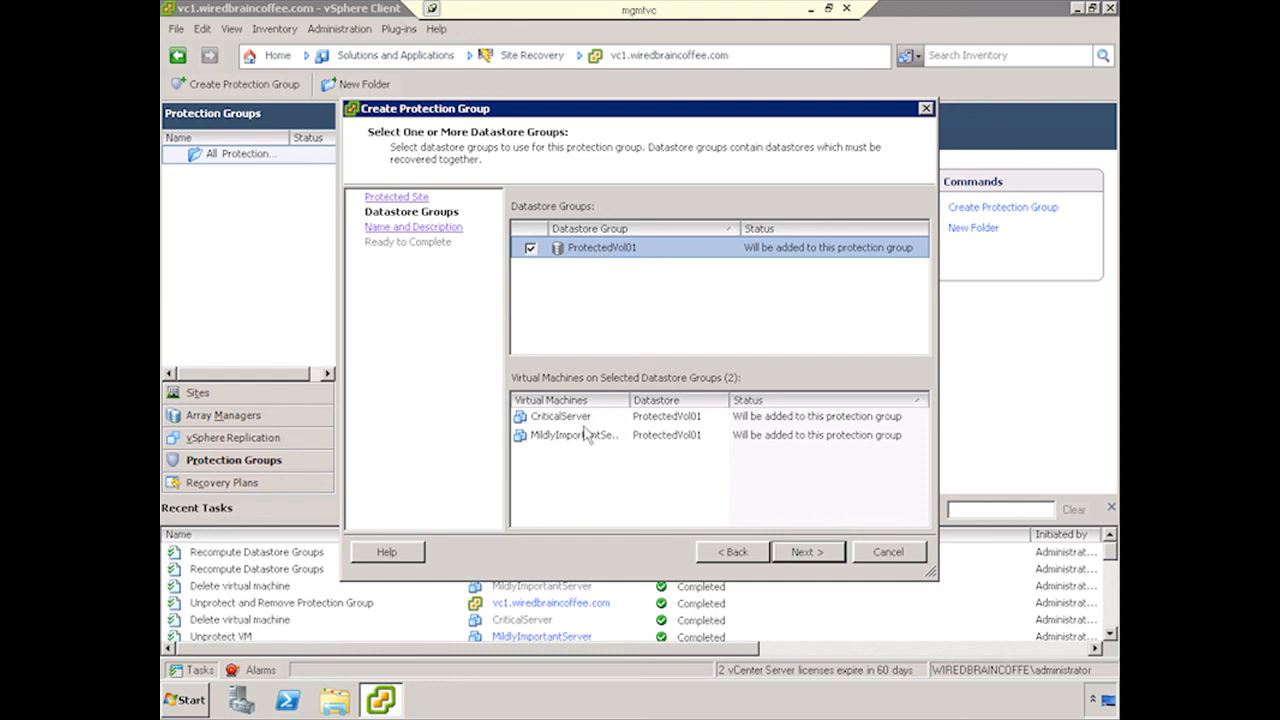
mouse_move(570, 434)
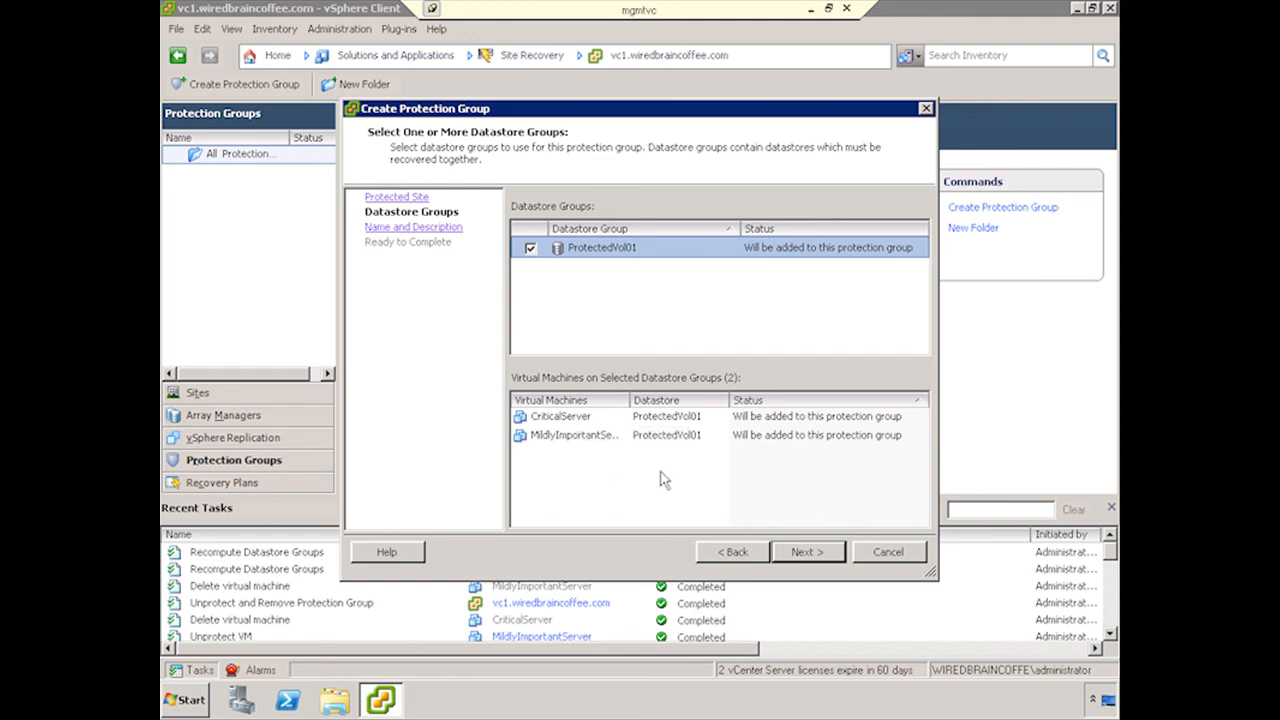
mouse_move(565, 434)
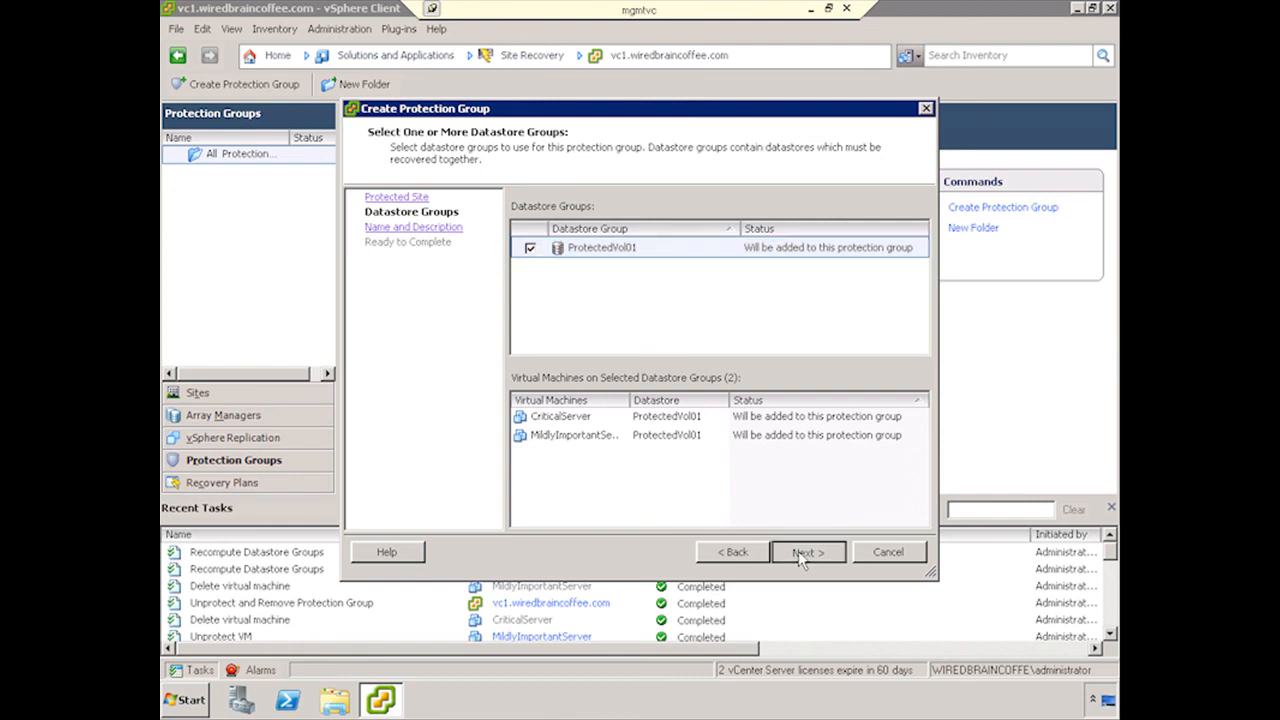
Step: Name the group 'Protection Group 1' and reach the Ready to Complete summary
left_click(807, 551)
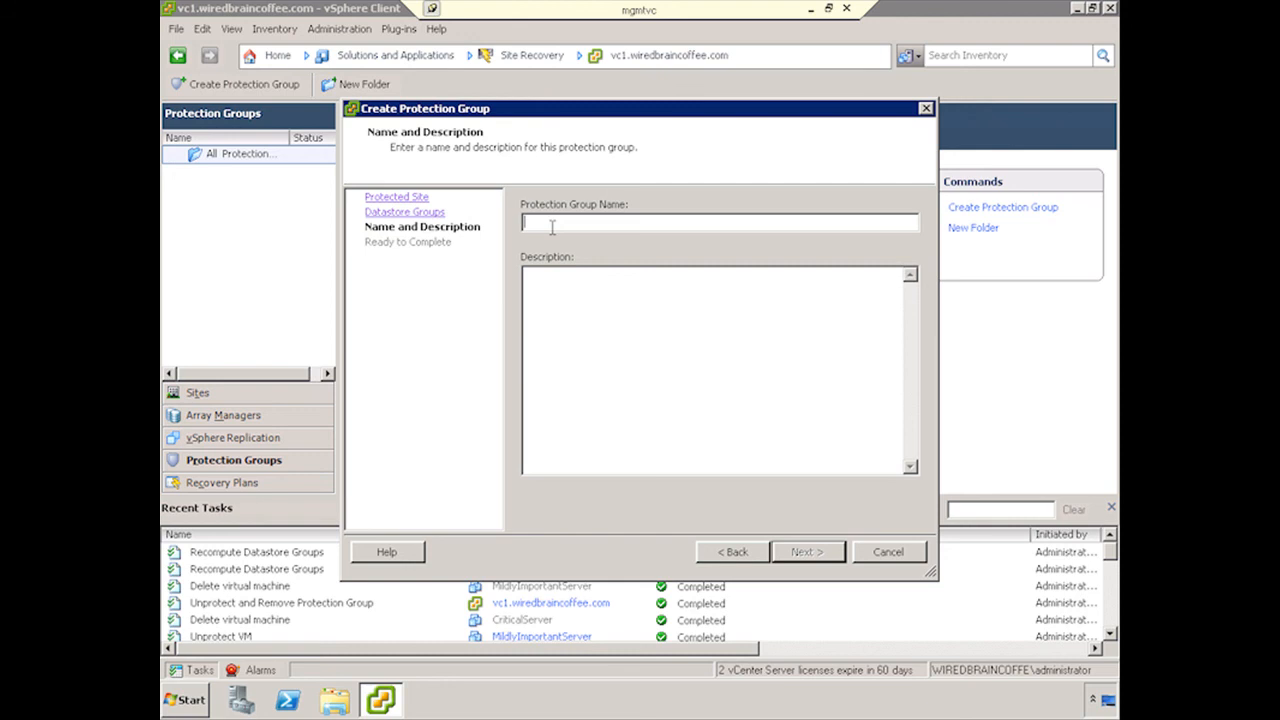
type("Protect")
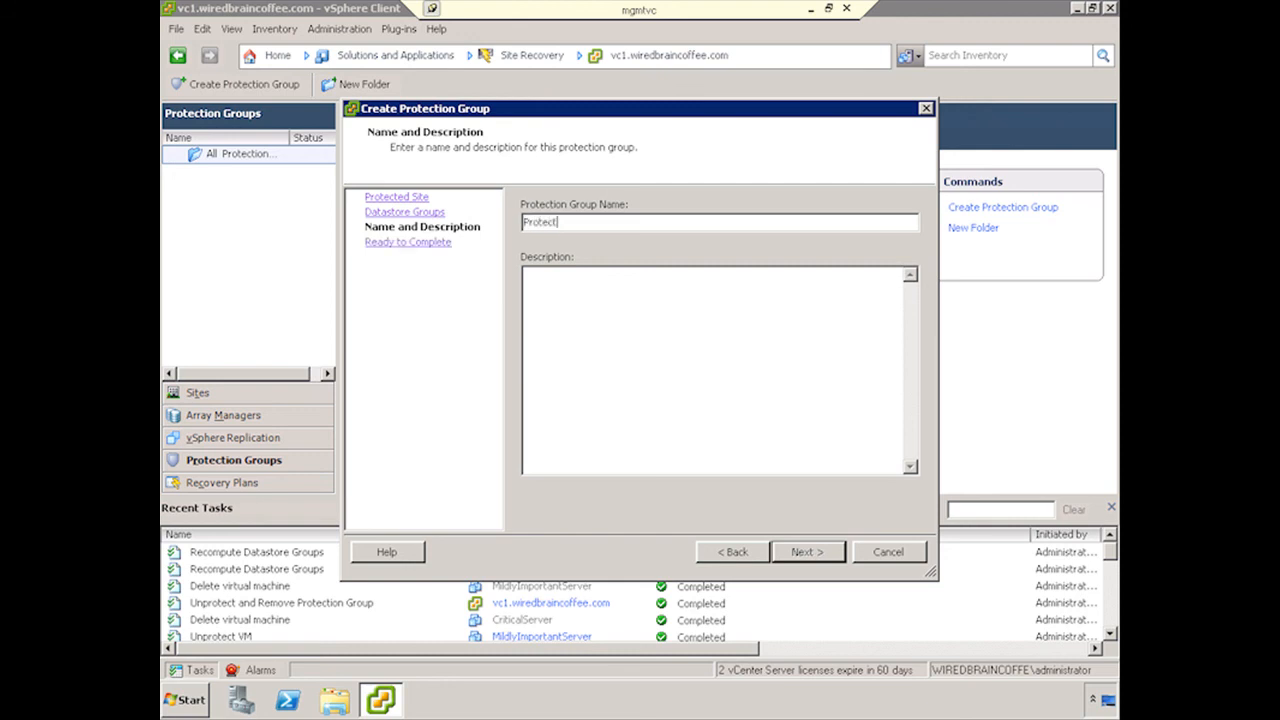
type("Protection Group 1")
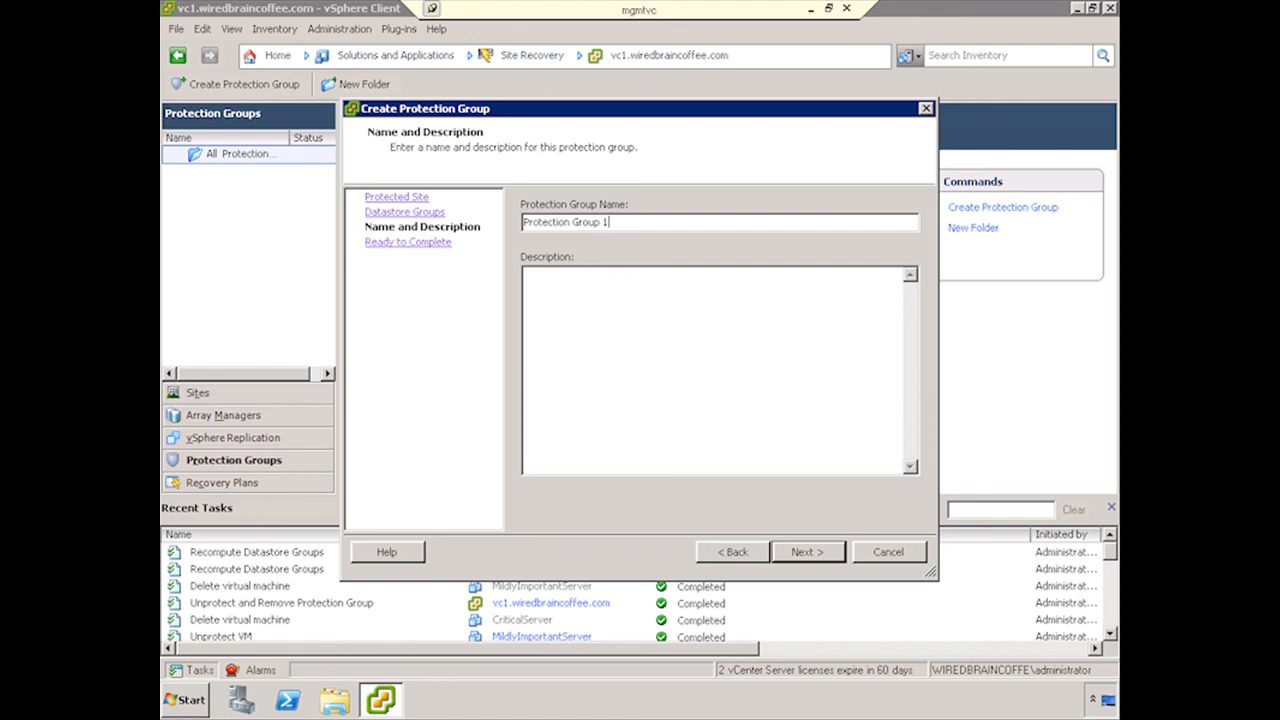
left_click(806, 551)
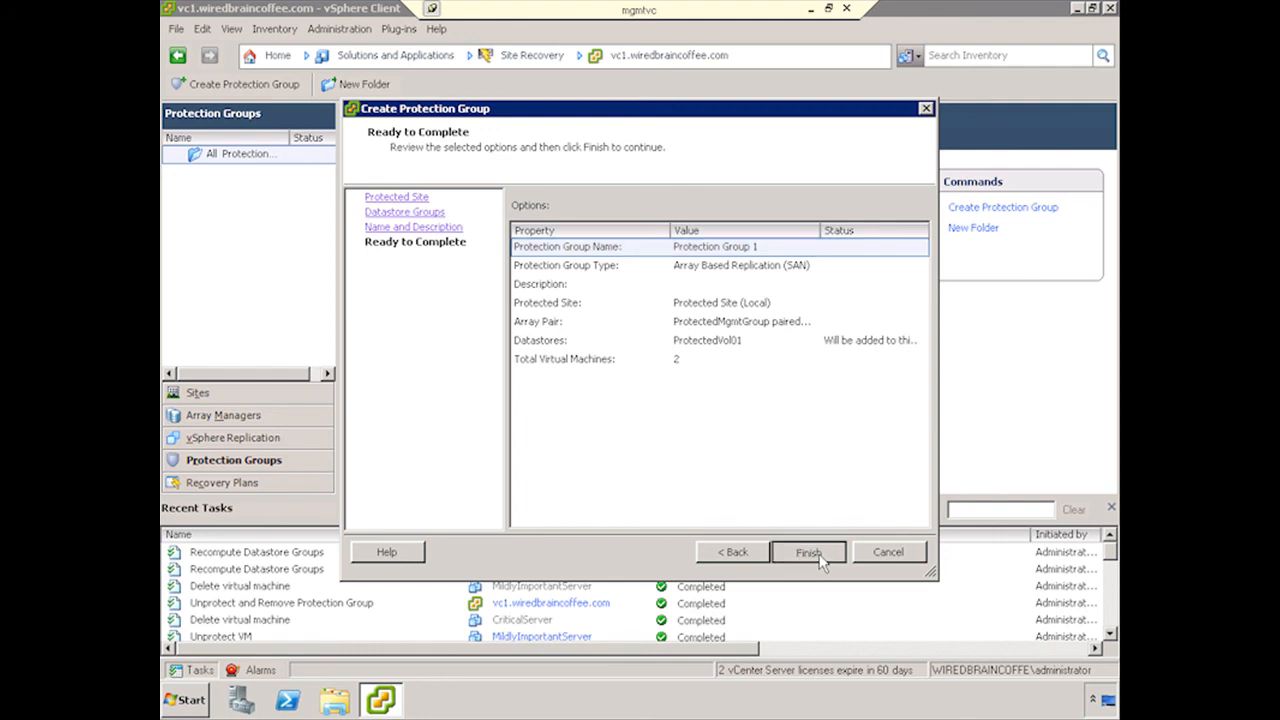
Step: Finish the wizard to create Protection Group 1
left_click(808, 552)
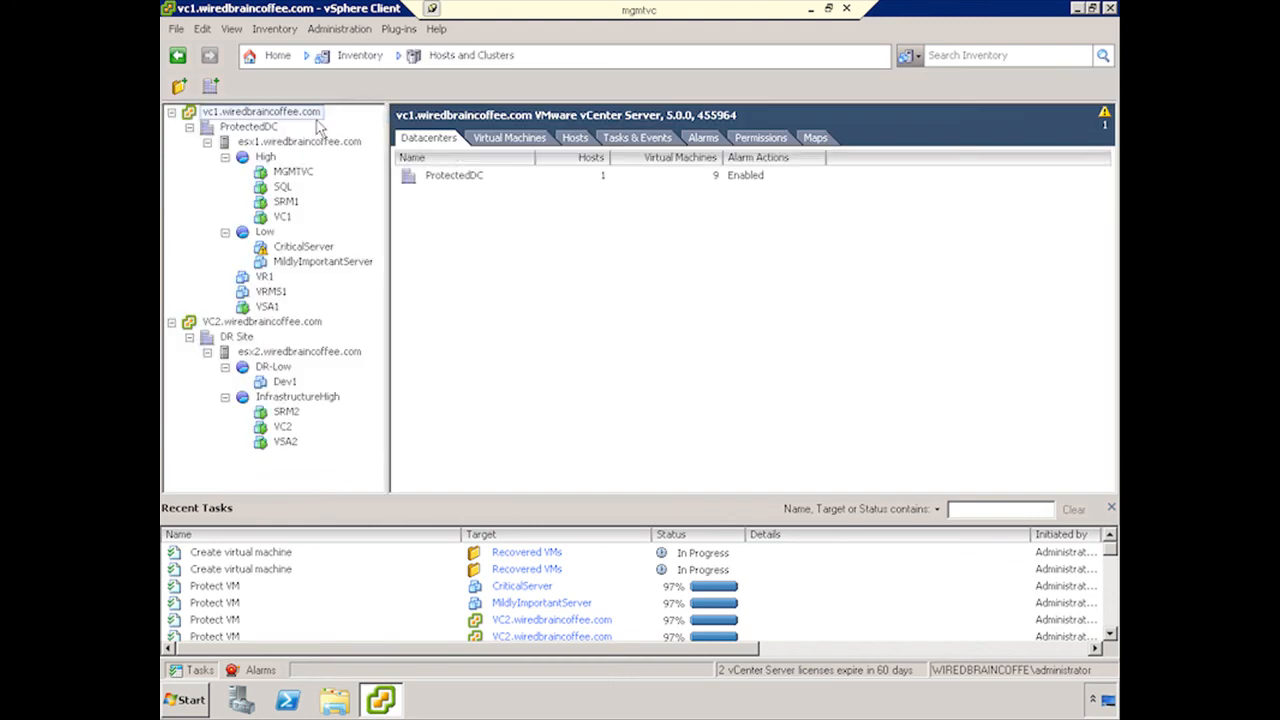
mouse_move(523, 511)
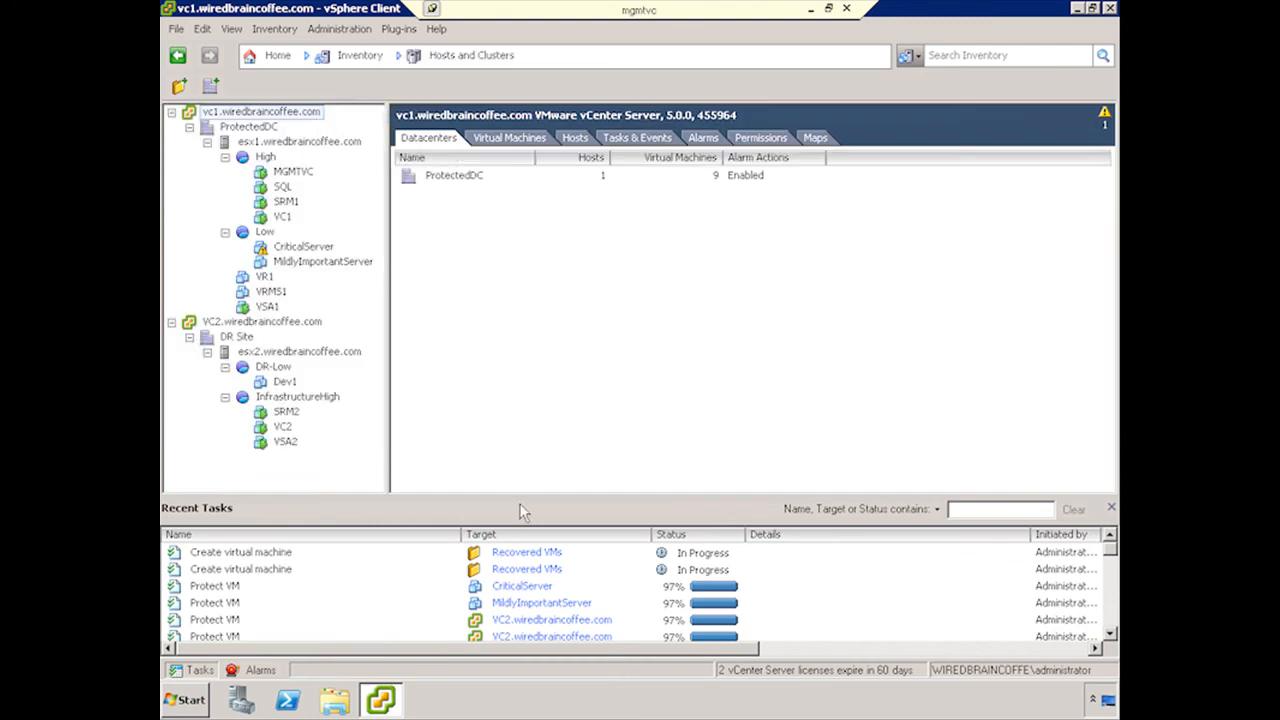
mouse_move(313, 408)
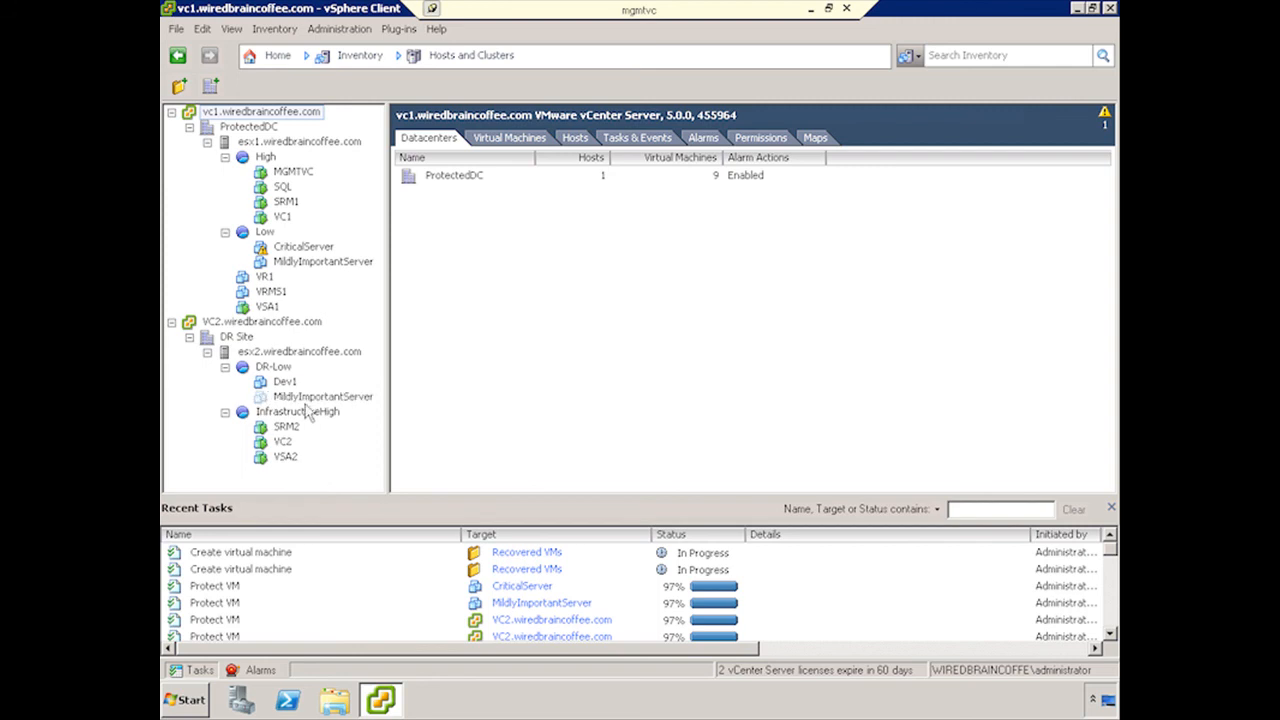
mouse_move(290, 405)
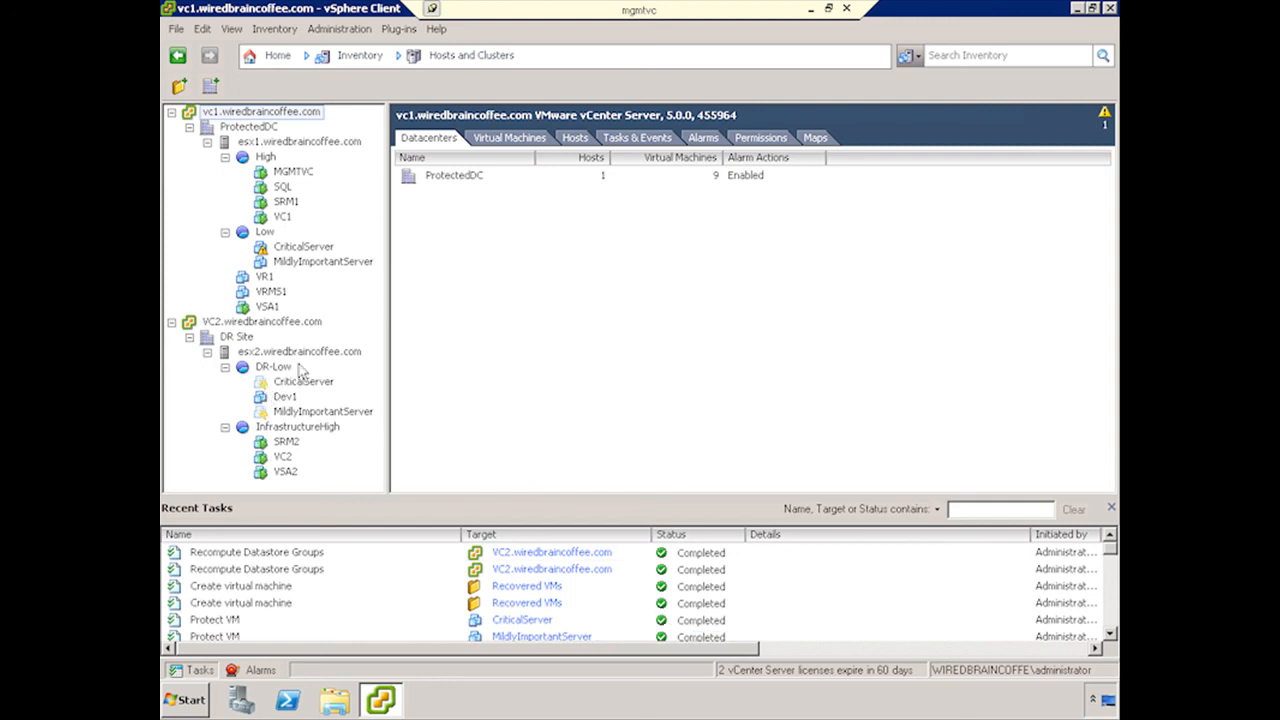
left_click(277, 55)
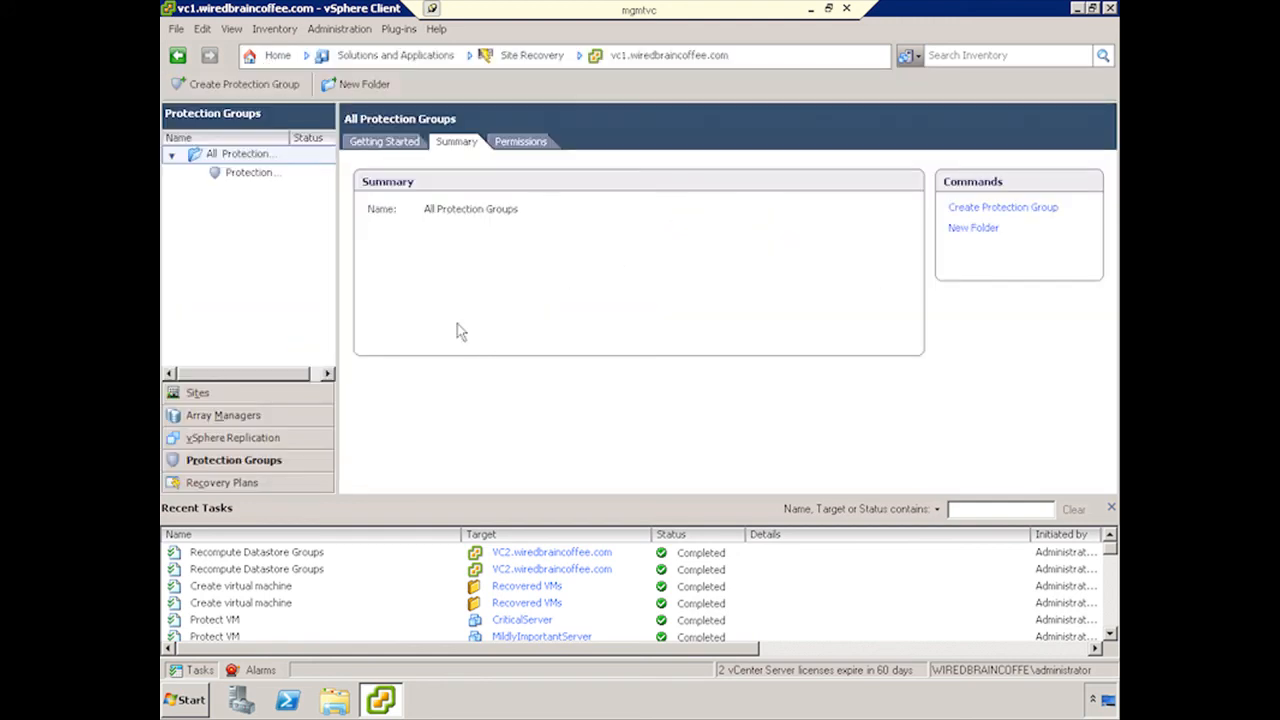
left_click(254, 172)
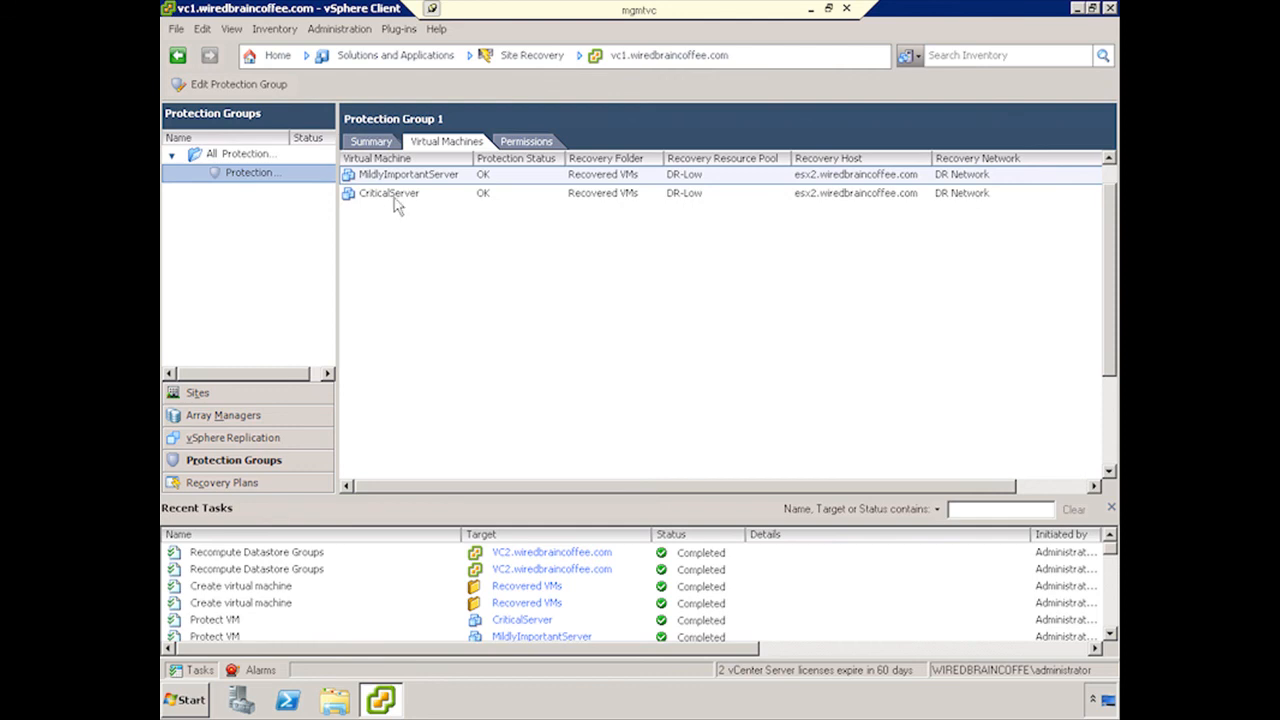
mouse_move(486, 183)
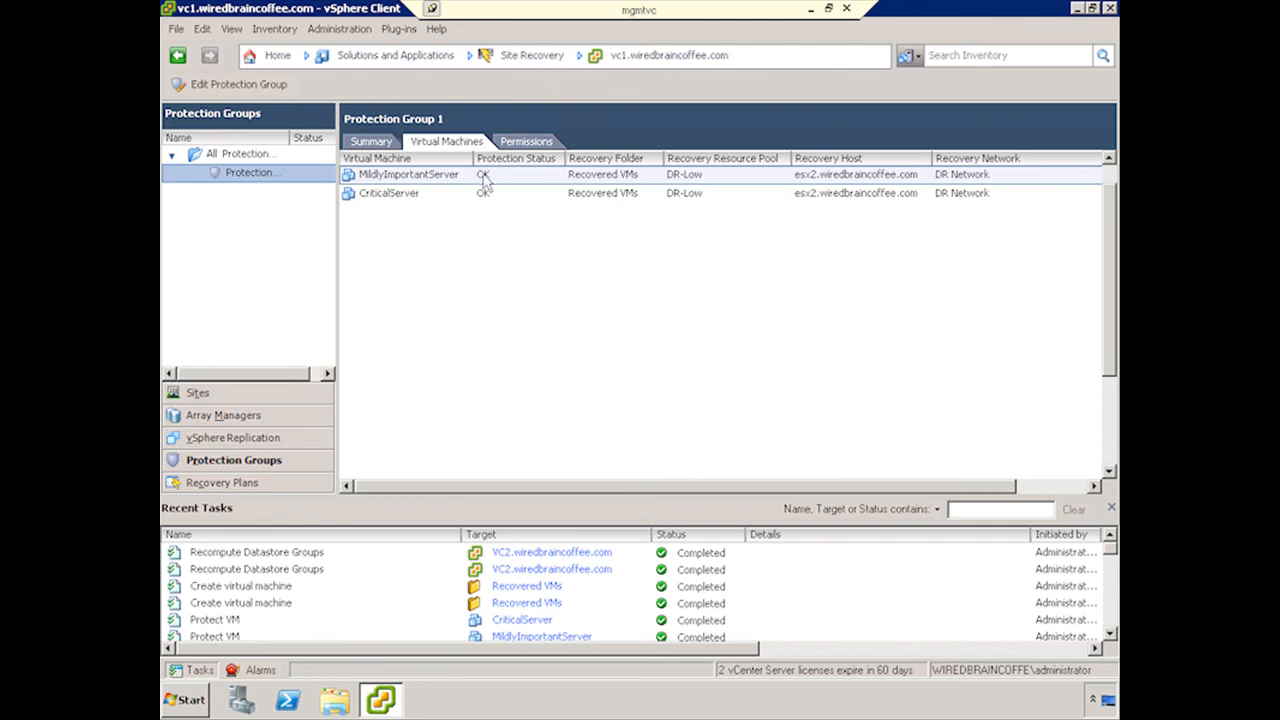
mouse_move(697, 487)
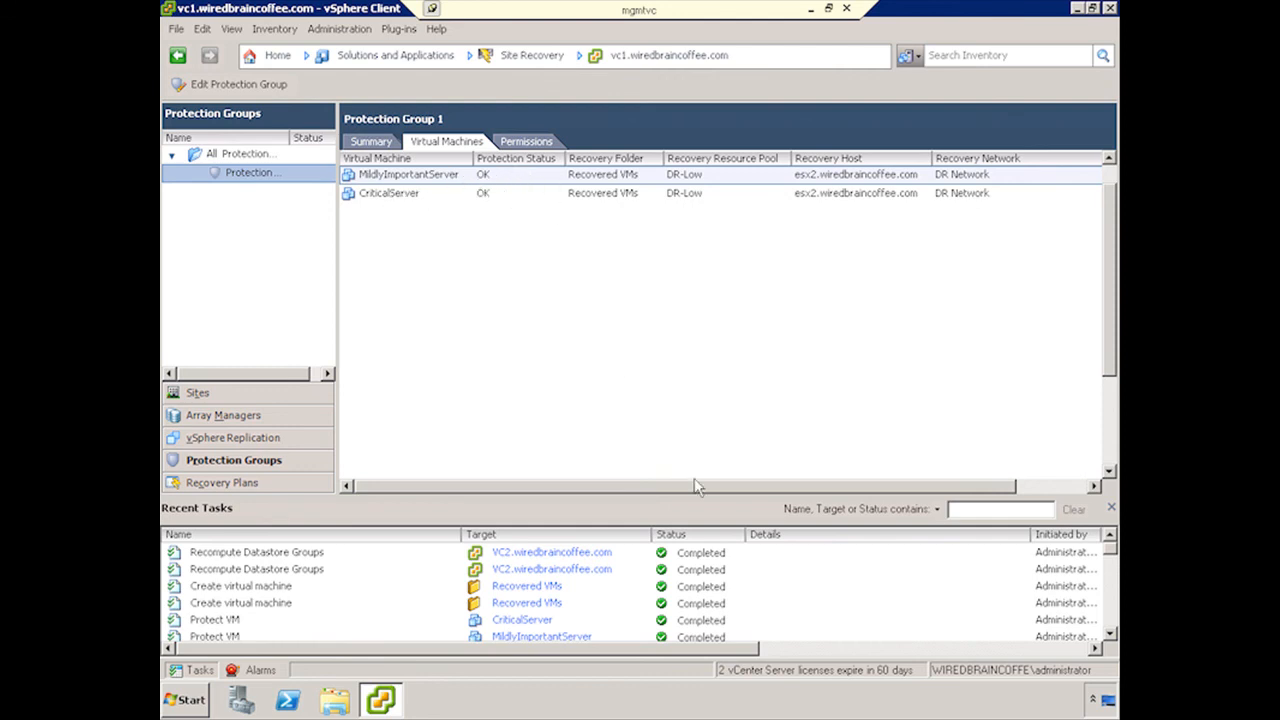
mouse_move(238, 470)
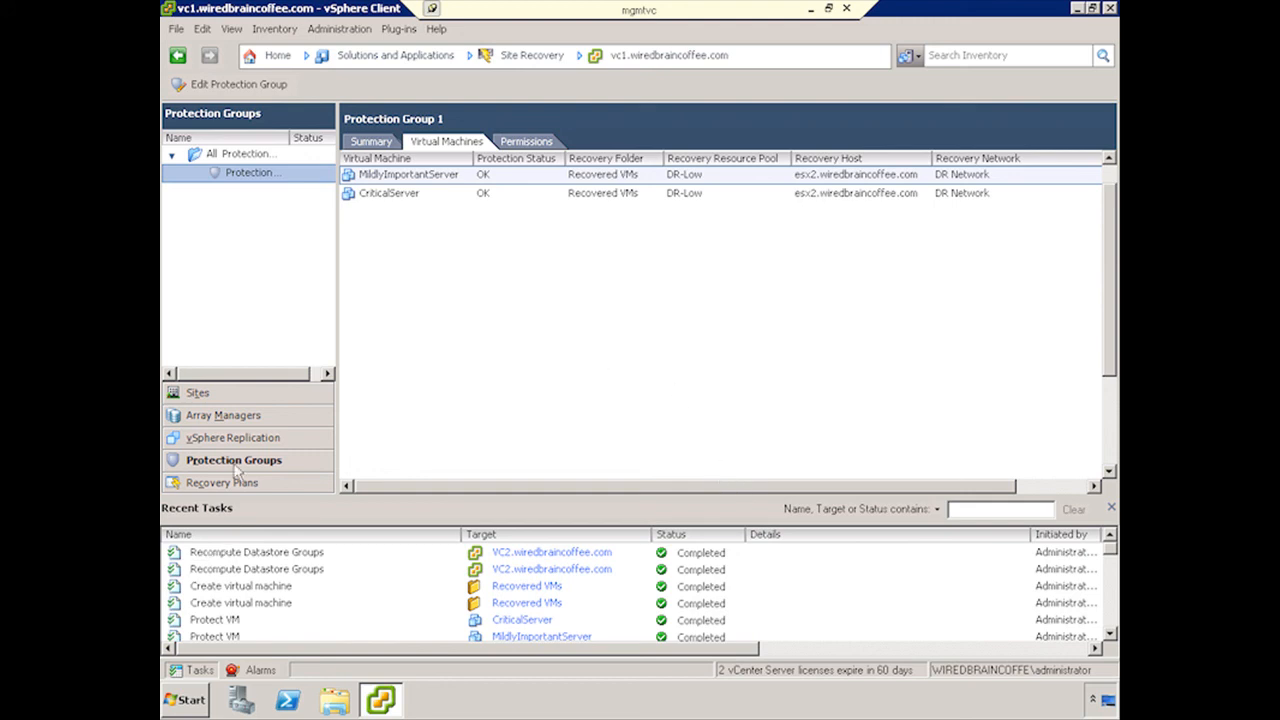
Step: Start a recovery plan targeting the Recovery Site with Protection Group 1 checked
left_click(225, 482)
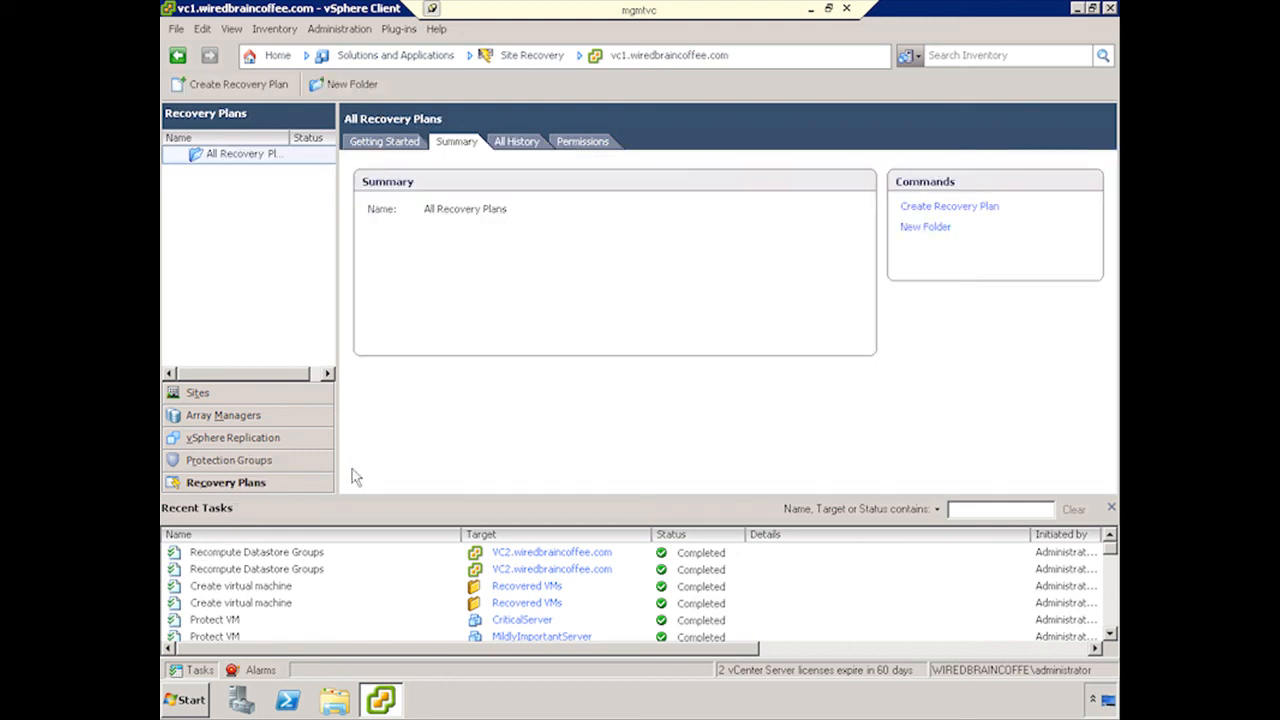
mouse_move(600, 212)
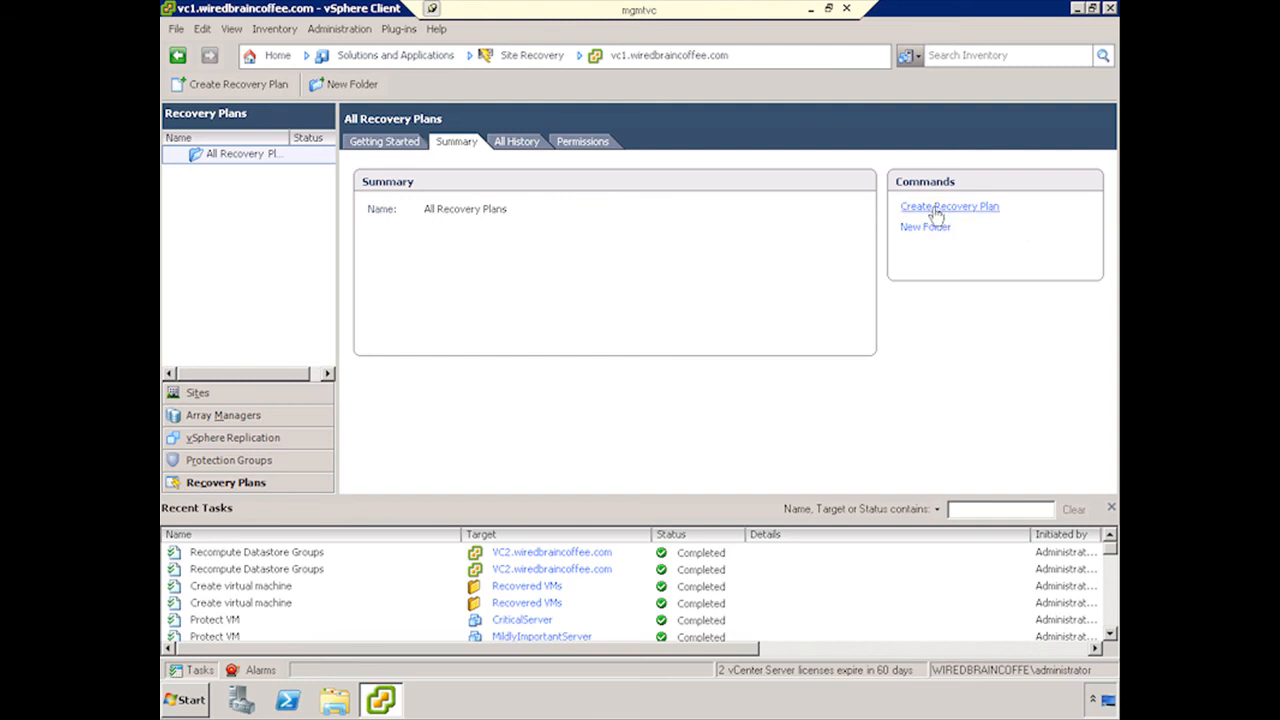
left_click(948, 206)
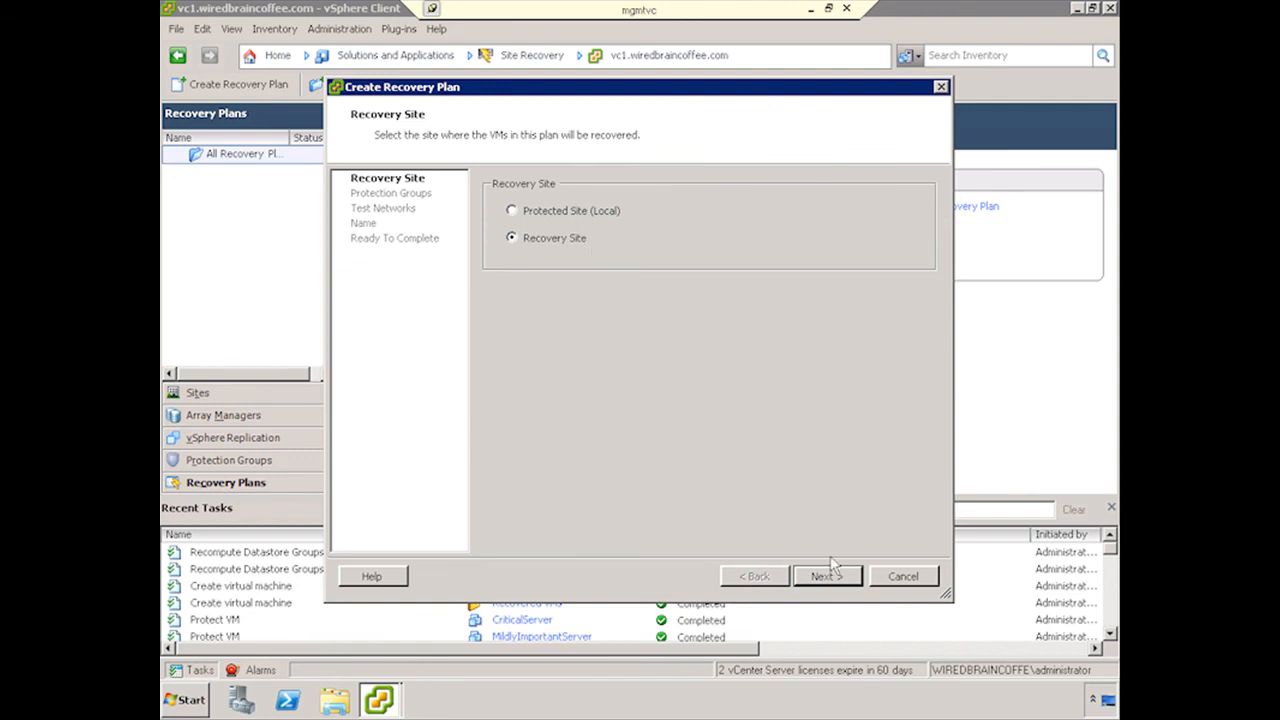
left_click(827, 576)
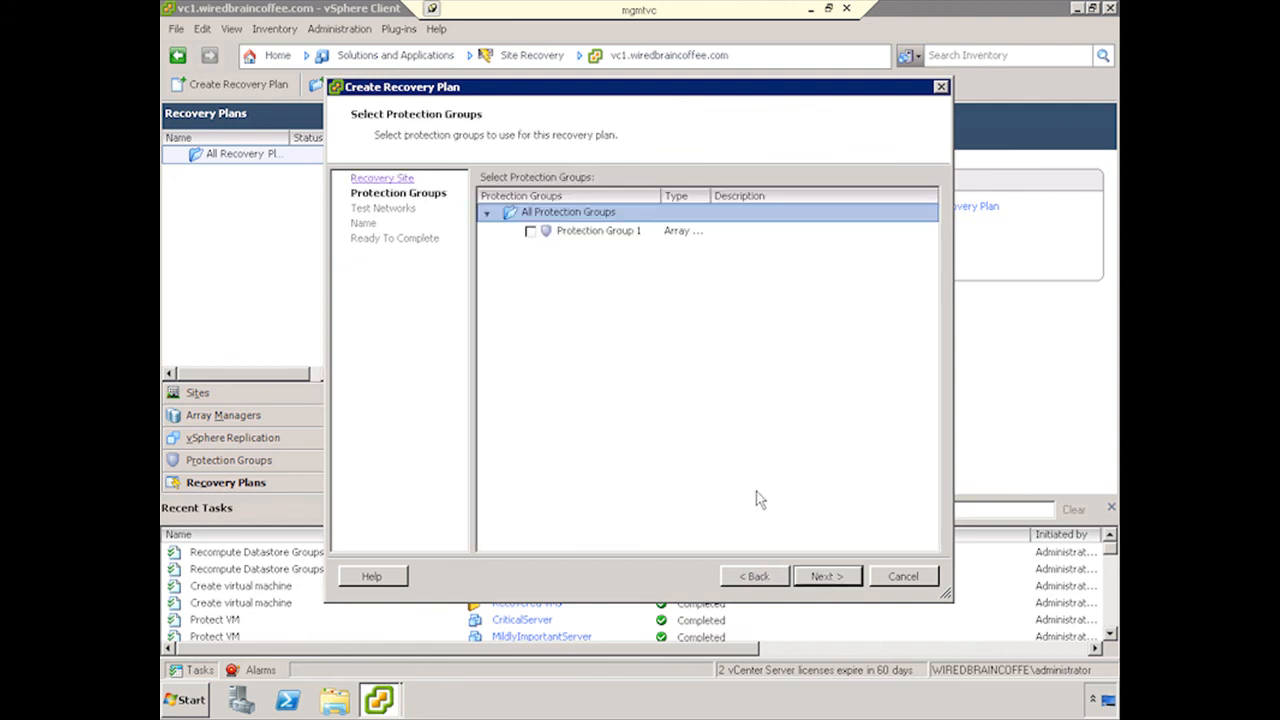
left_click(530, 231)
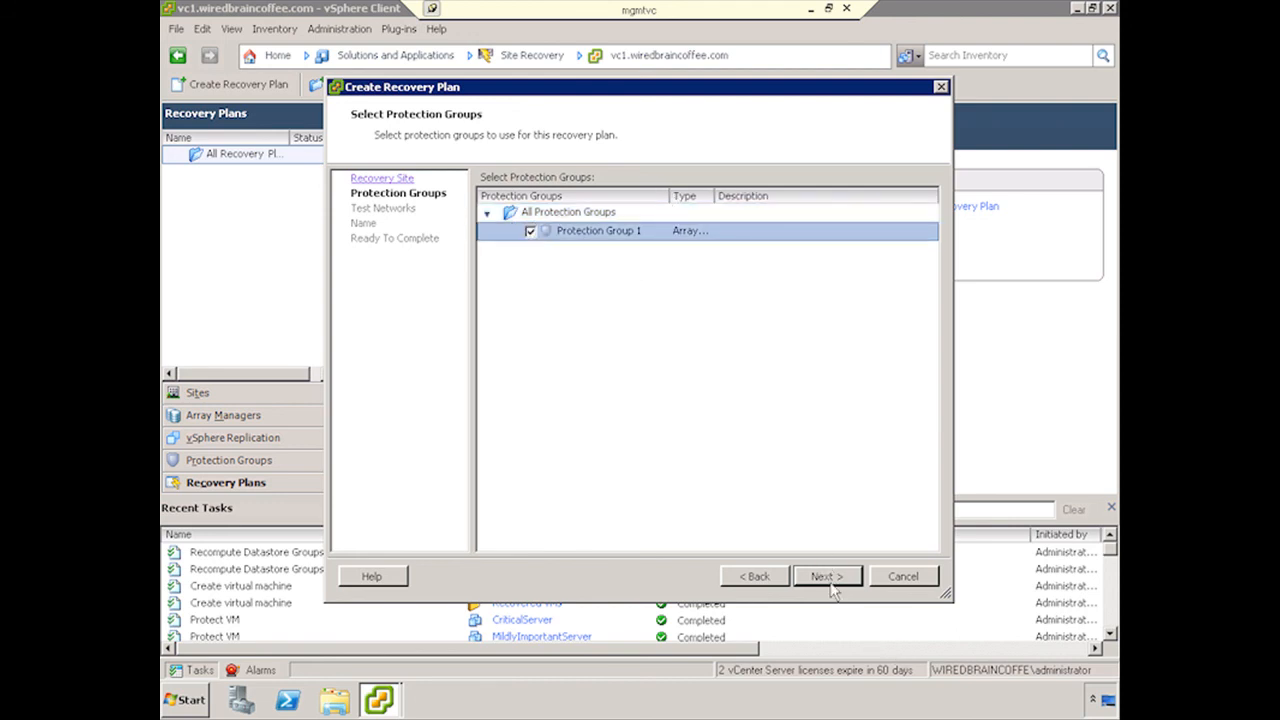
Step: Keep the DR Network test network set to Auto on the Test Networks step
left_click(826, 576)
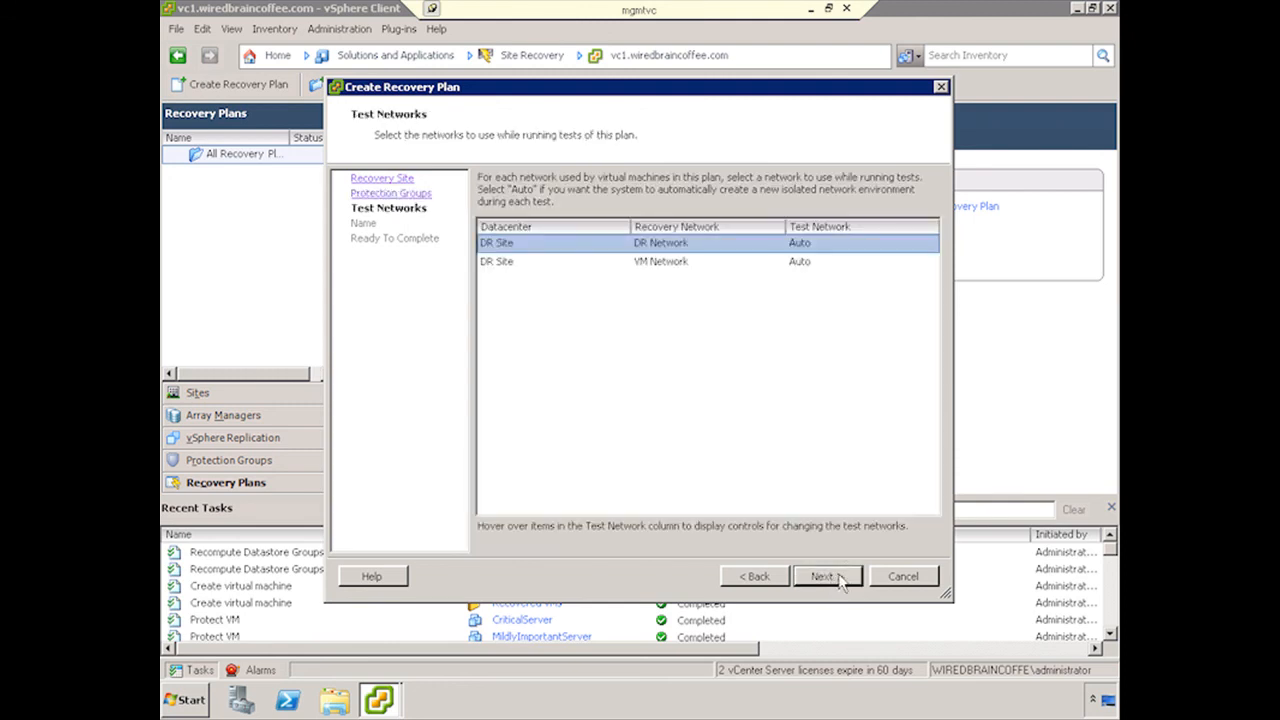
mouse_move(750, 260)
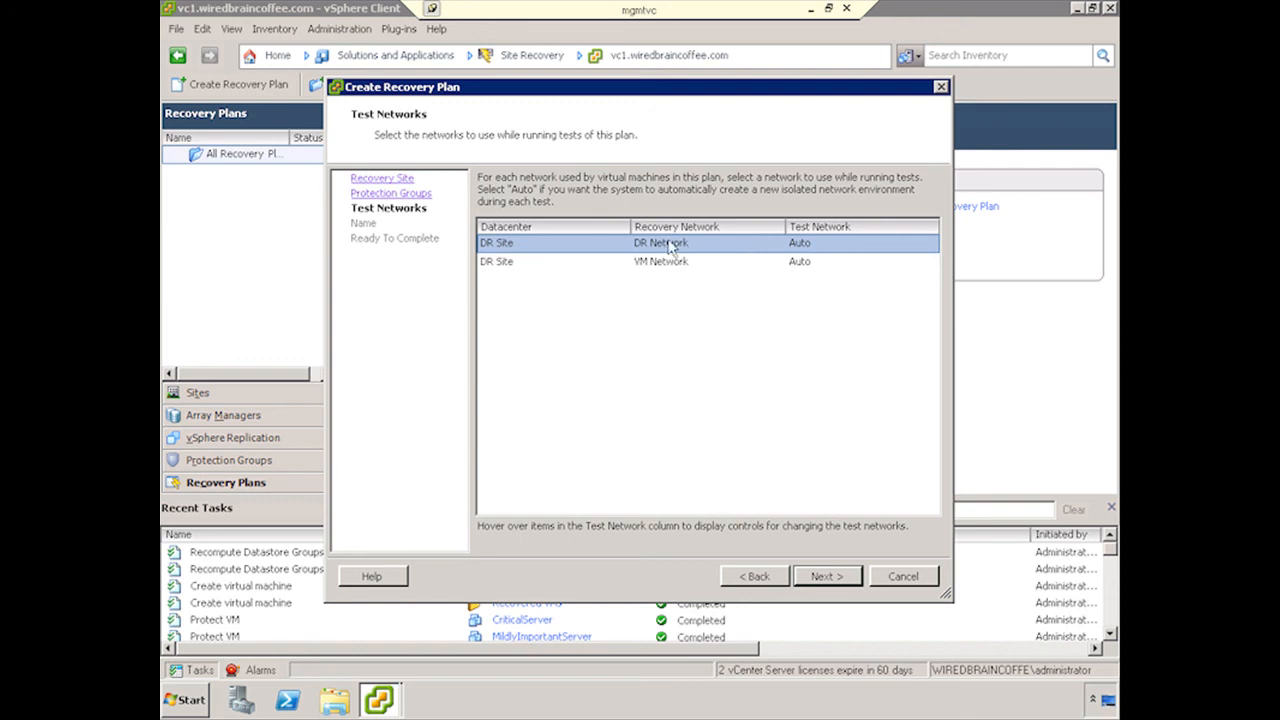
mouse_move(653, 263)
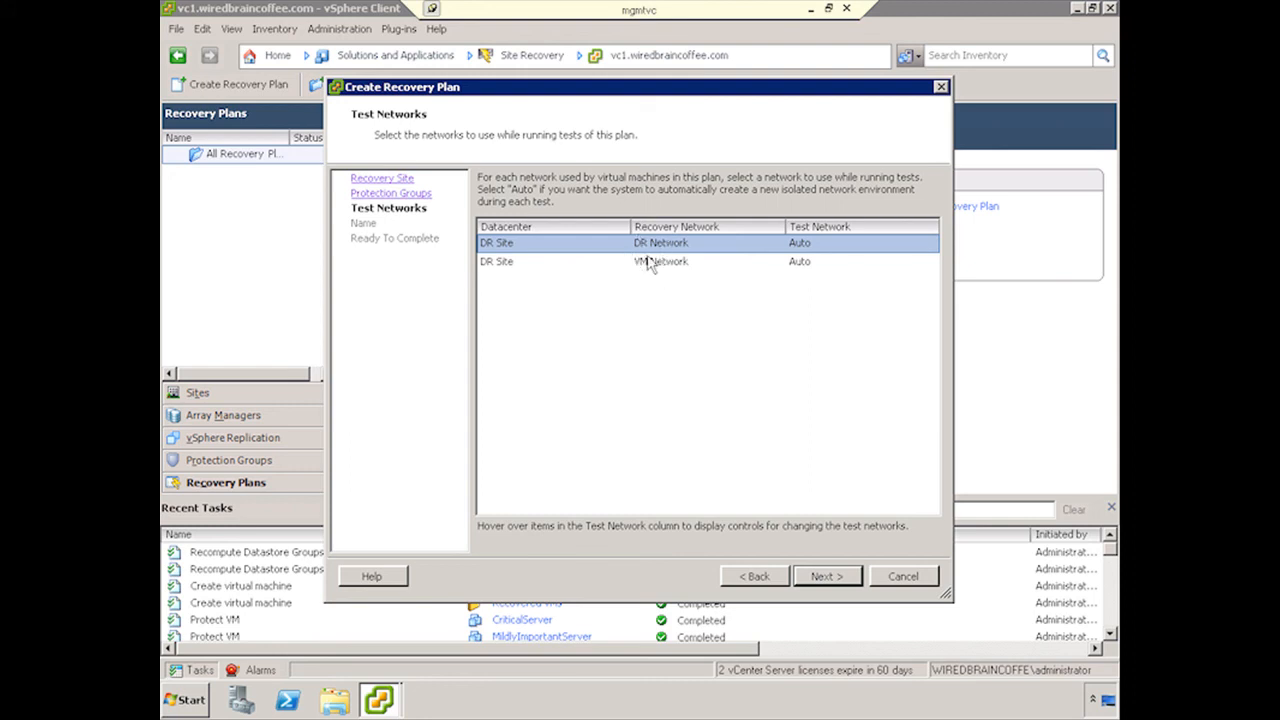
mouse_move(665, 272)
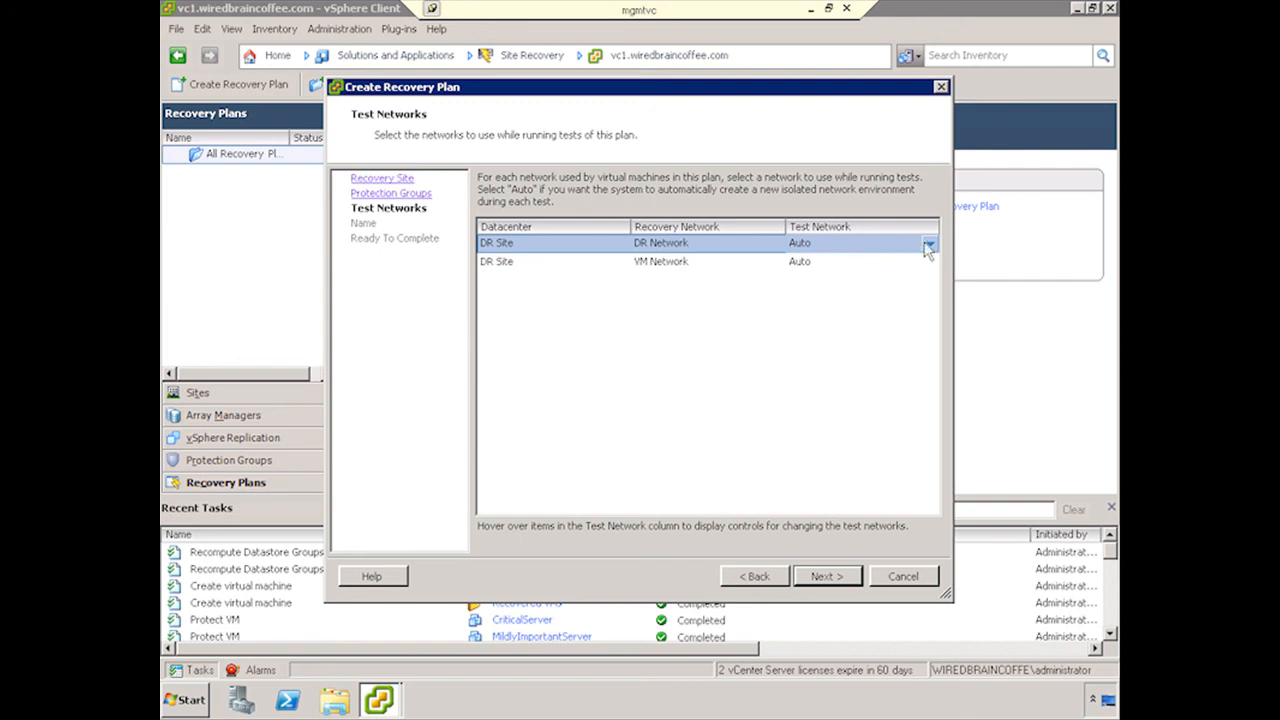
left_click(928, 243)
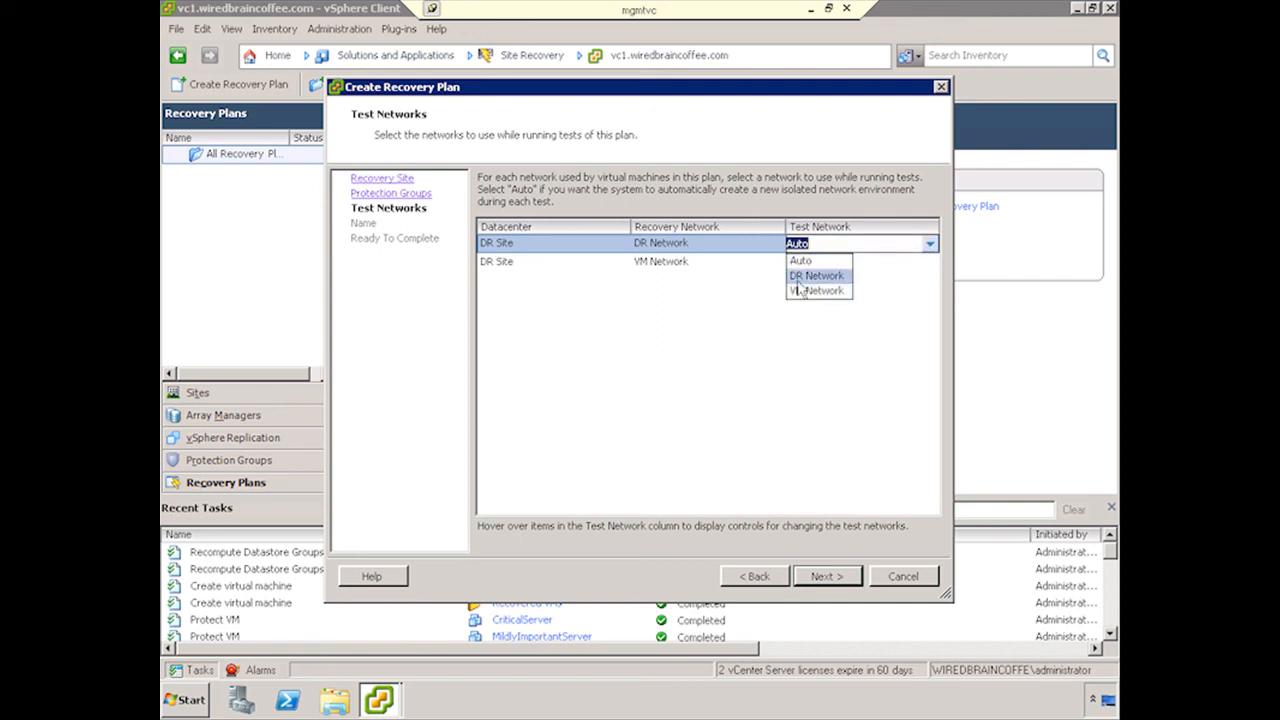
mouse_move(800, 260)
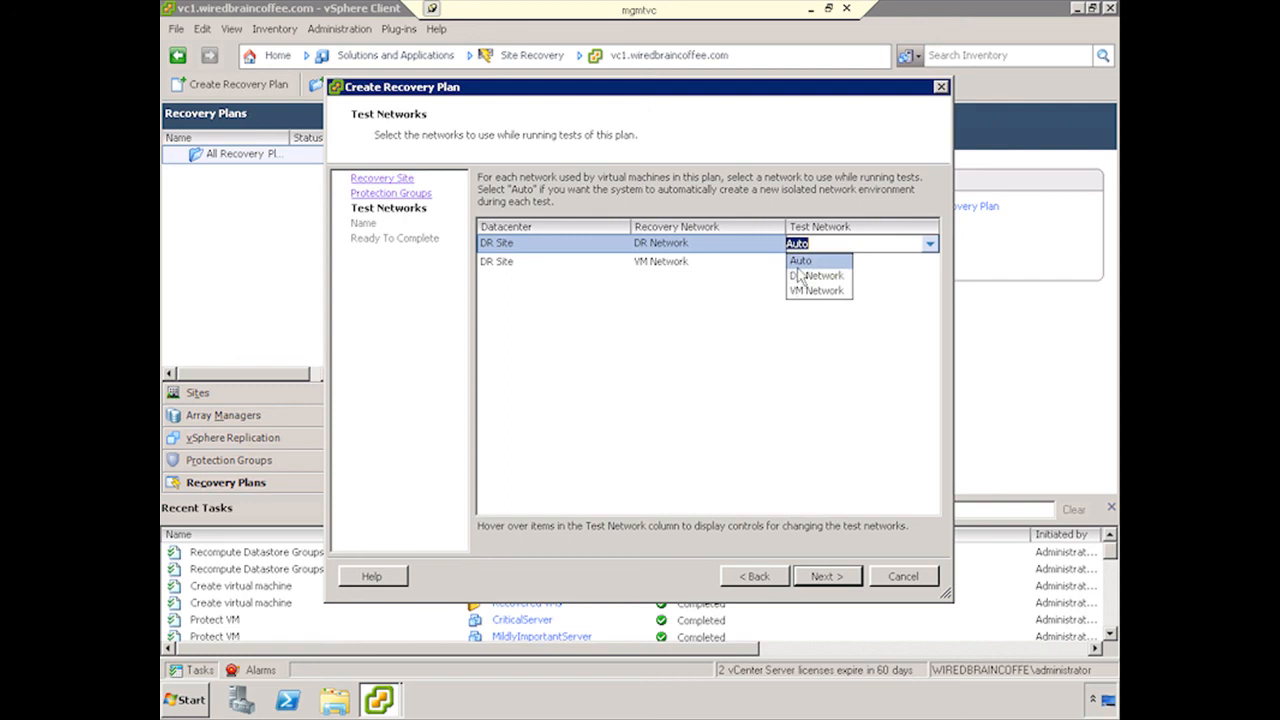
mouse_move(800, 277)
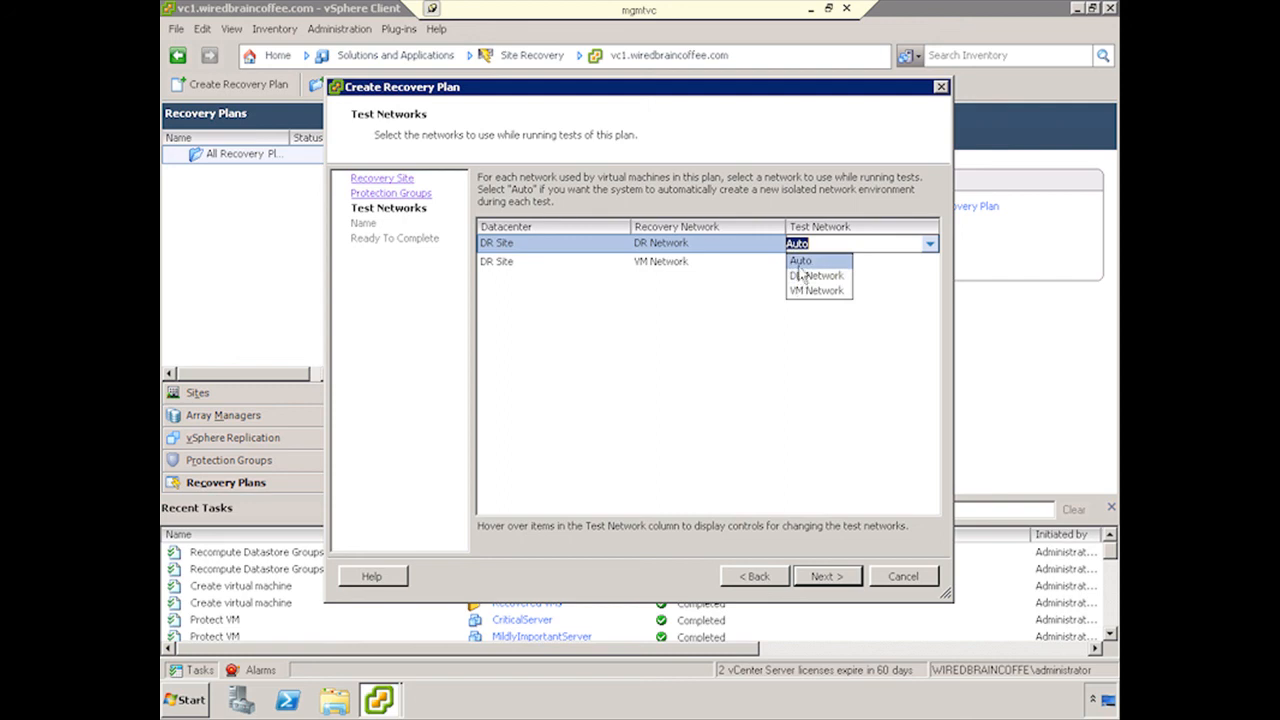
left_click(800, 261)
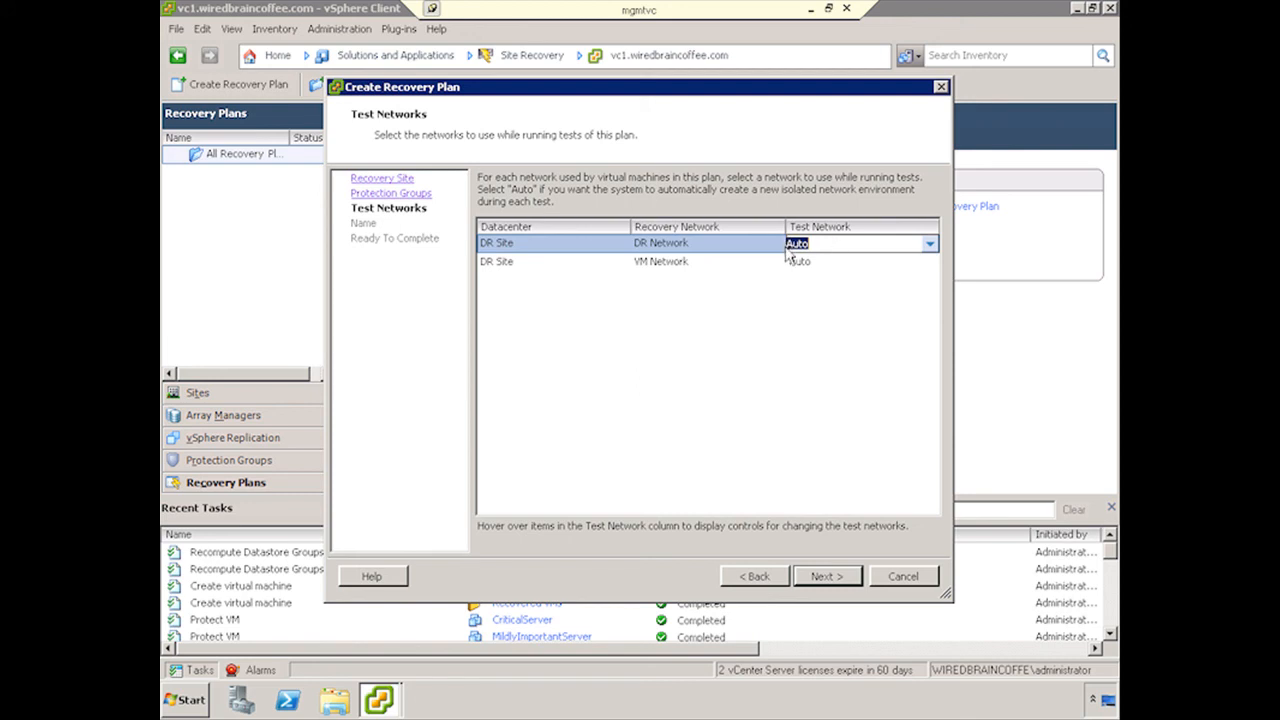
mouse_move(807, 326)
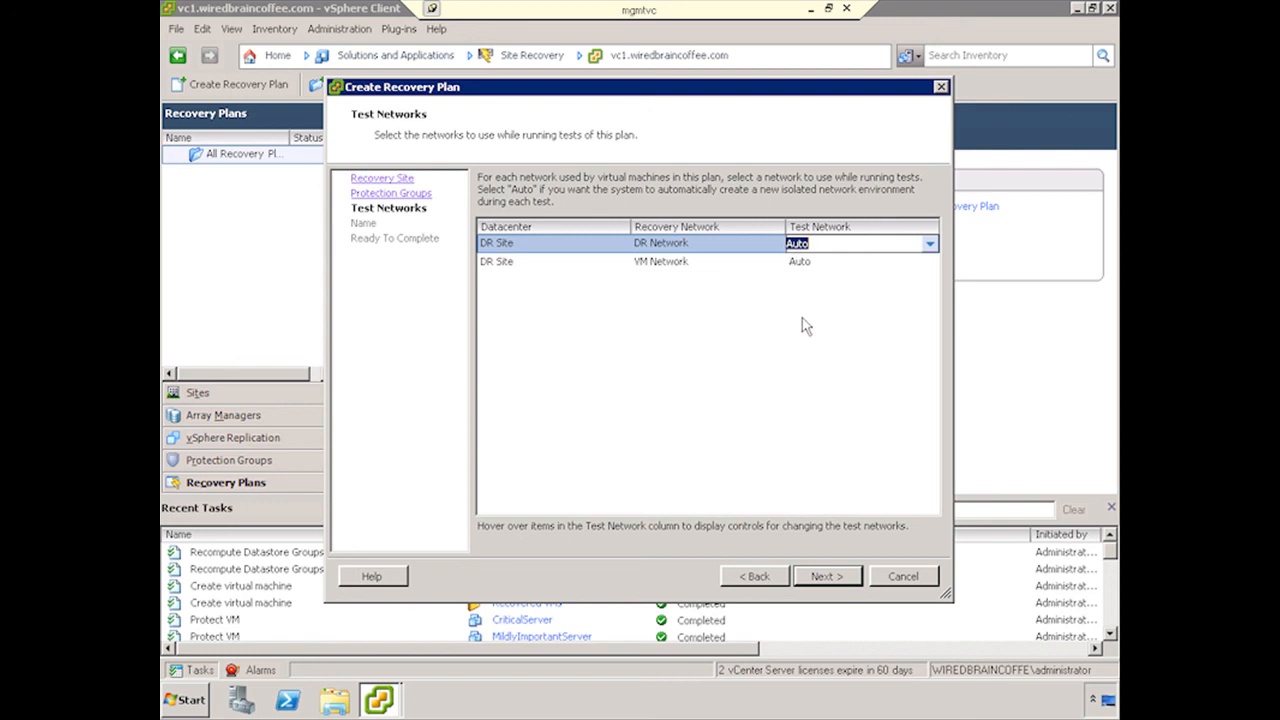
left_click(660, 261)
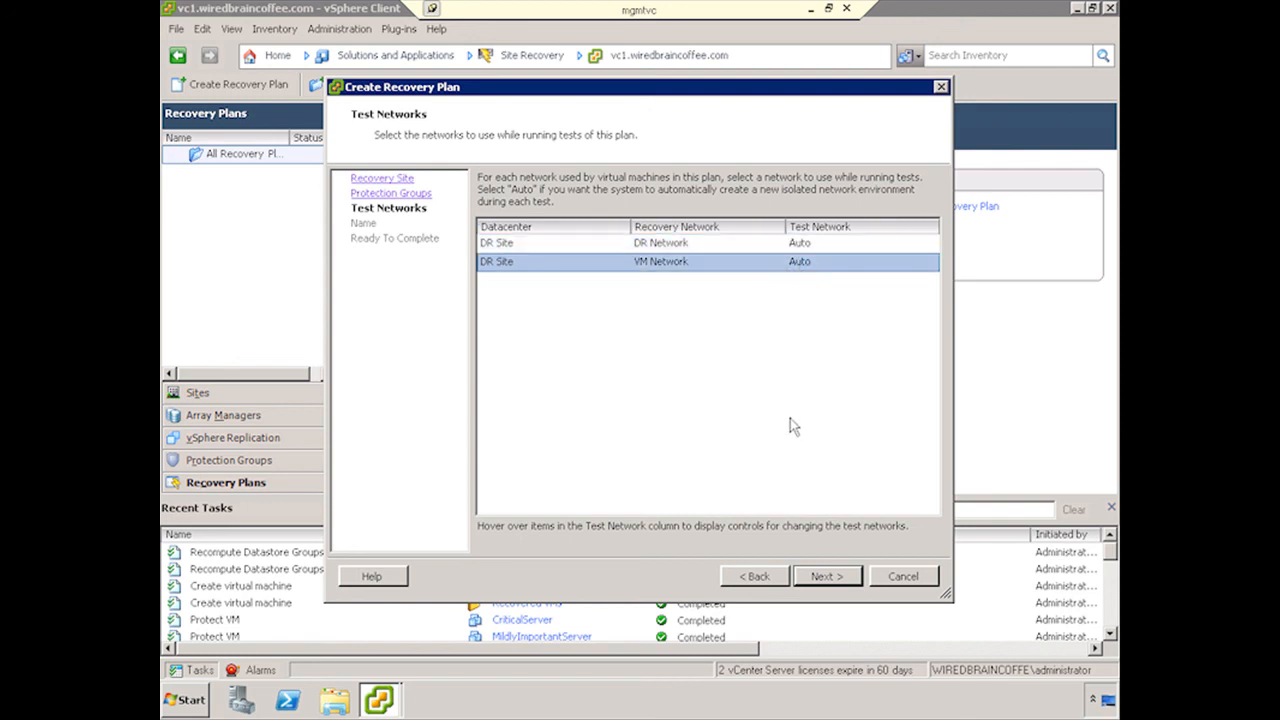
Step: Name the plan 'Recovery Plan 1' and finish the wizard
left_click(826, 576)
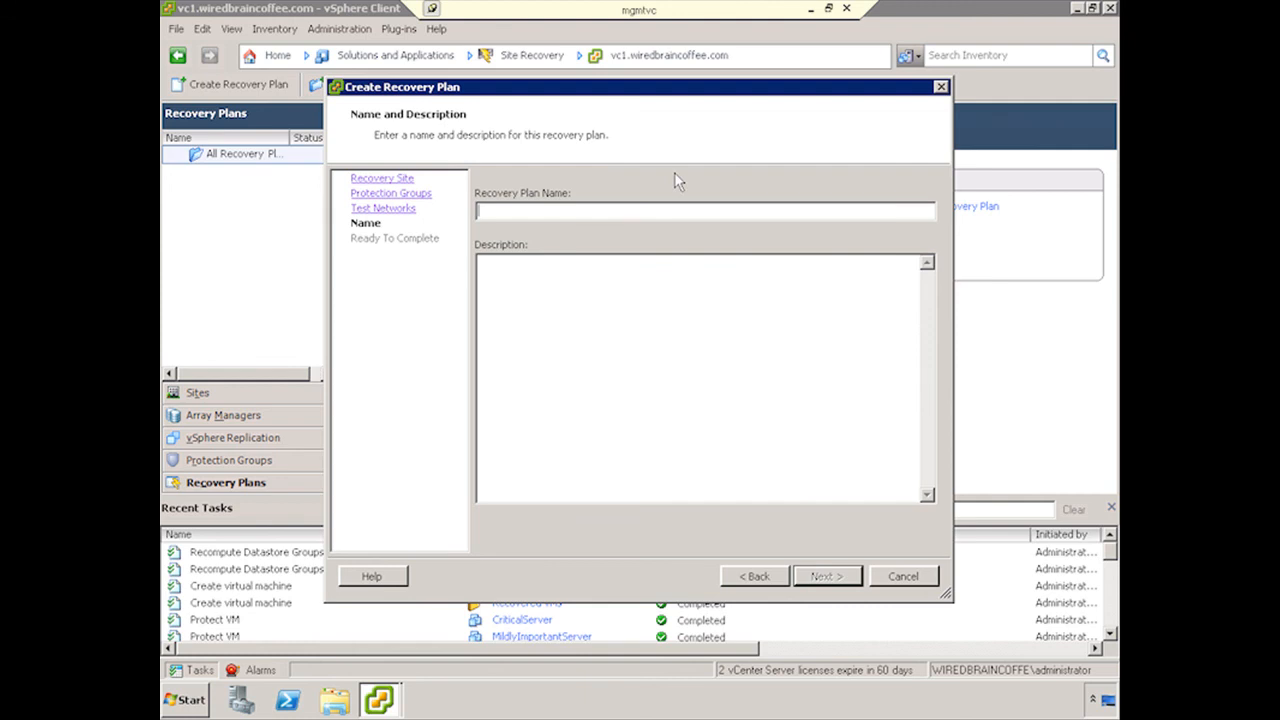
type("Recovery Plan 1")
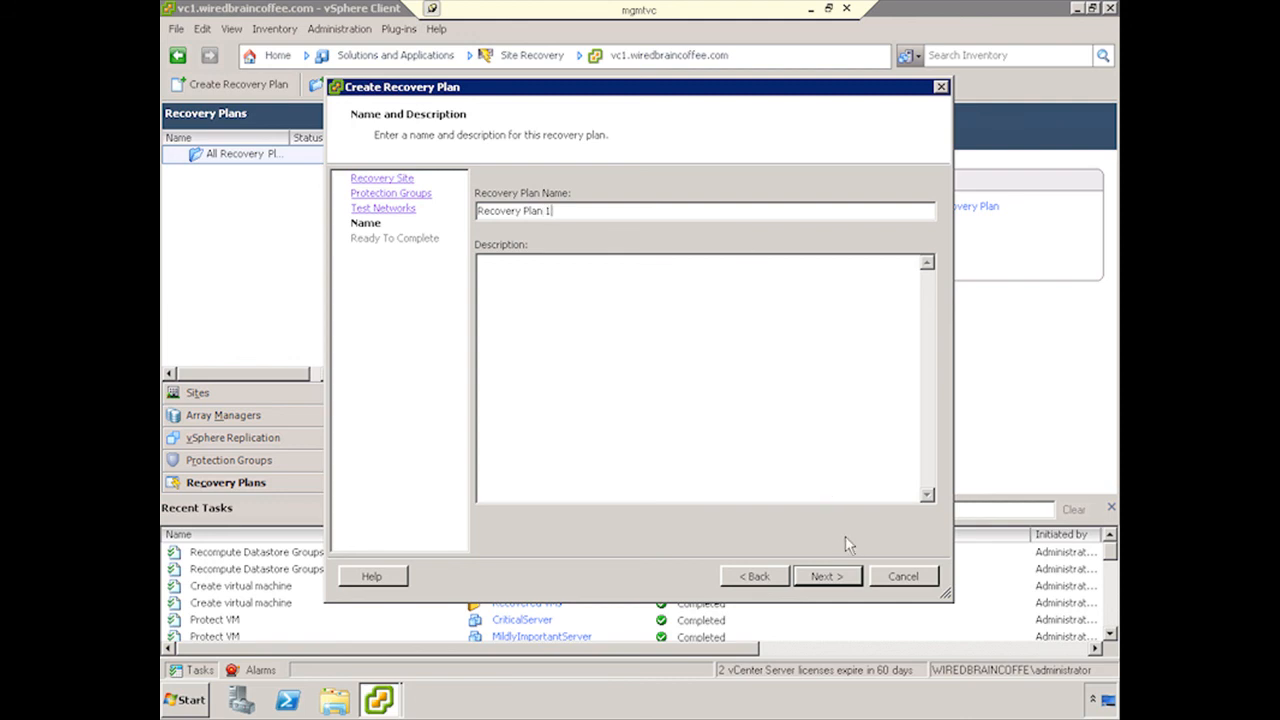
left_click(826, 576)
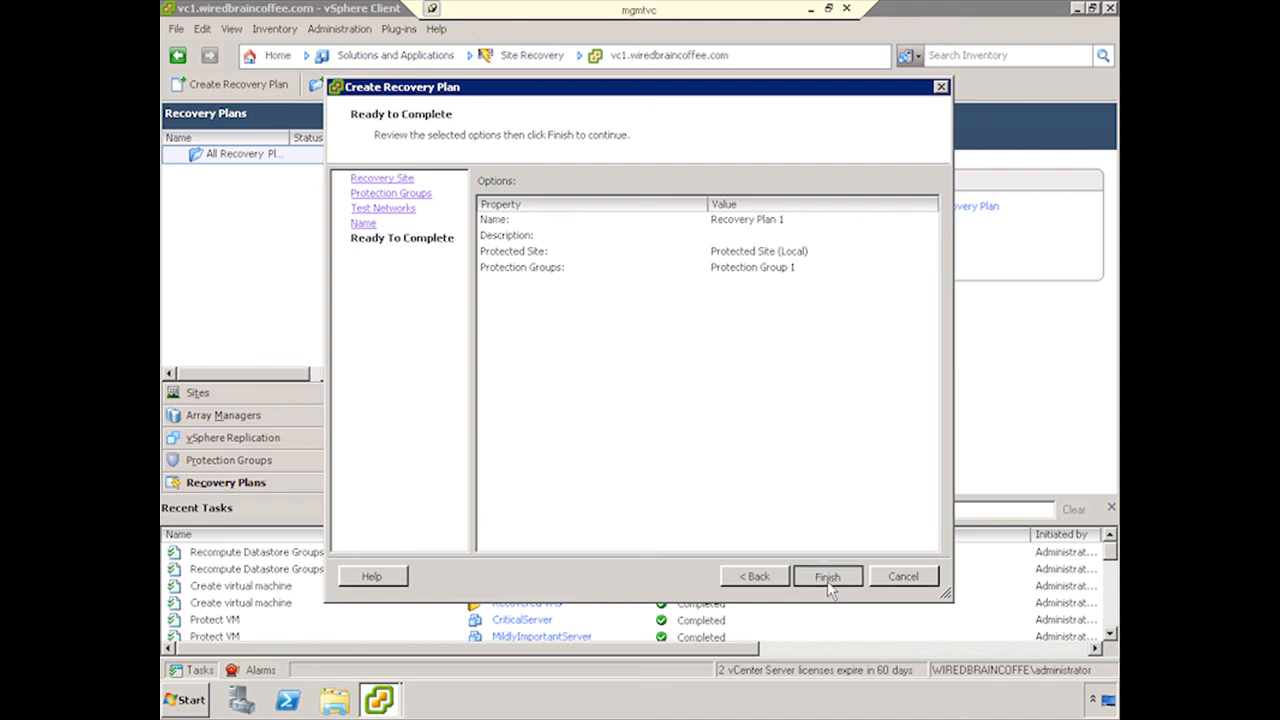
left_click(827, 576)
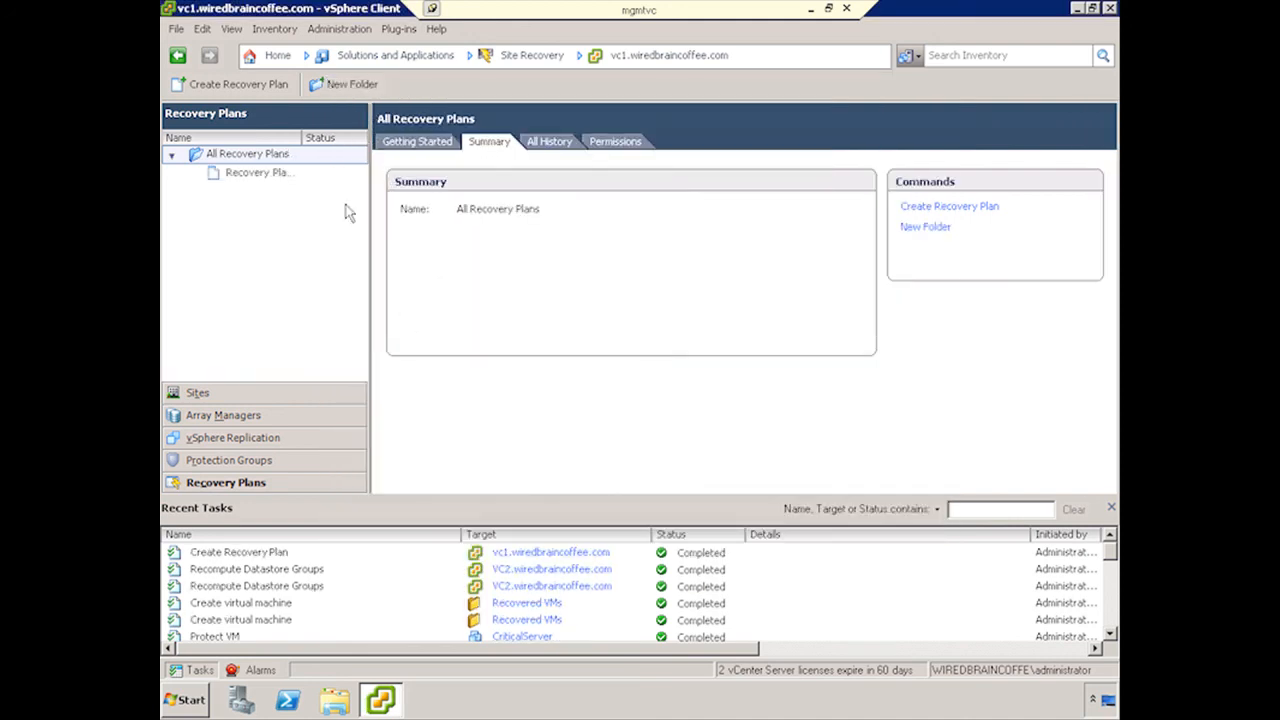
Step: Open Recovery Plan 1 and view its Protection Groups and Virtual Machines tabs
left_click(258, 172)
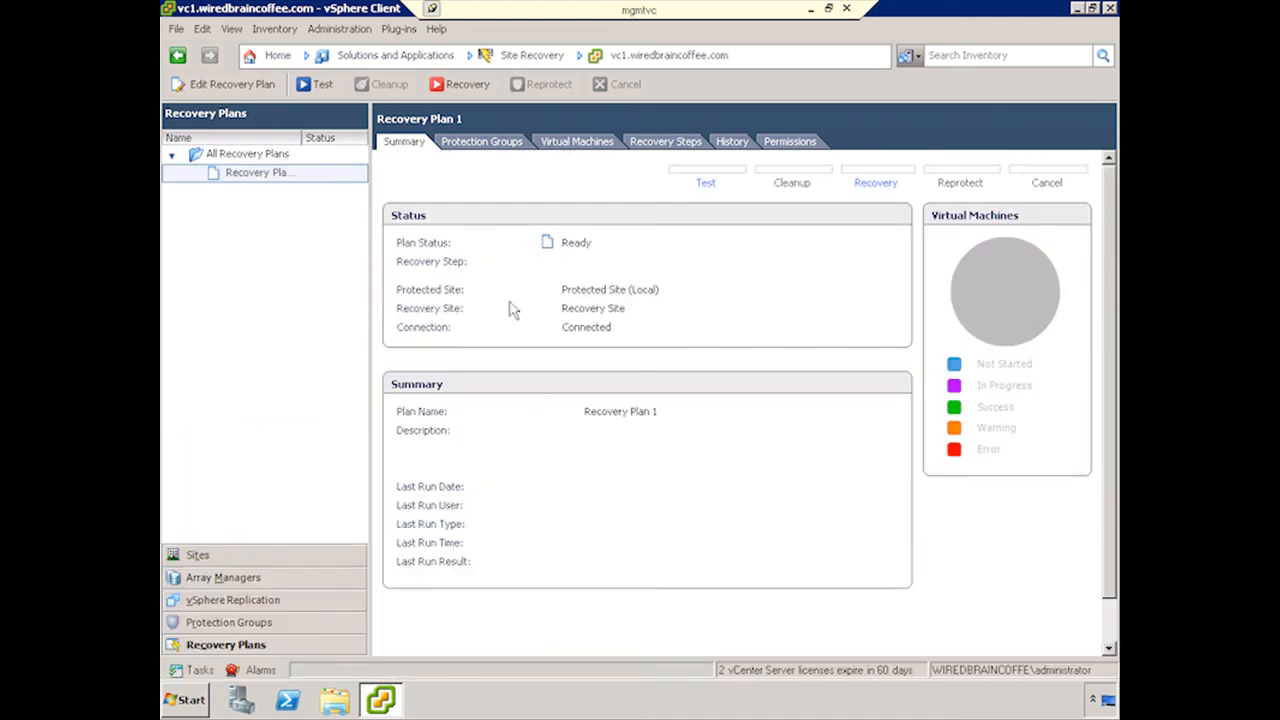
left_click(481, 141)
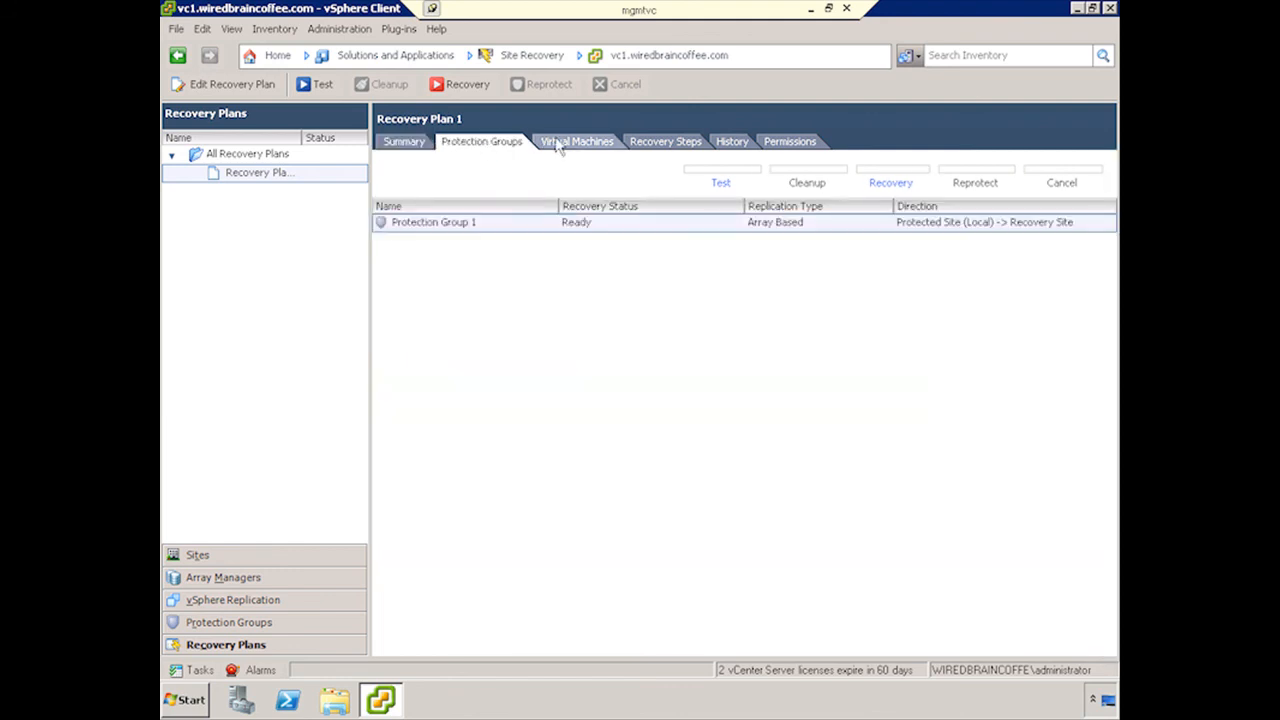
left_click(576, 141)
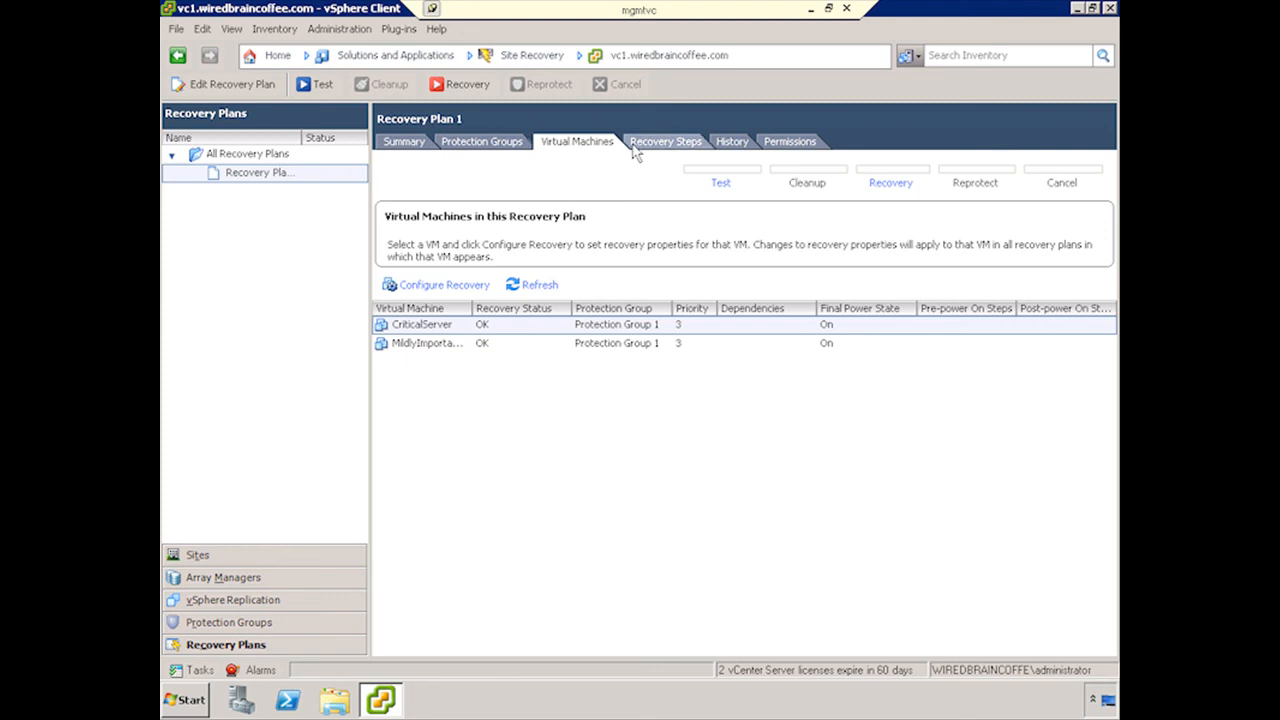
mouse_move(660, 148)
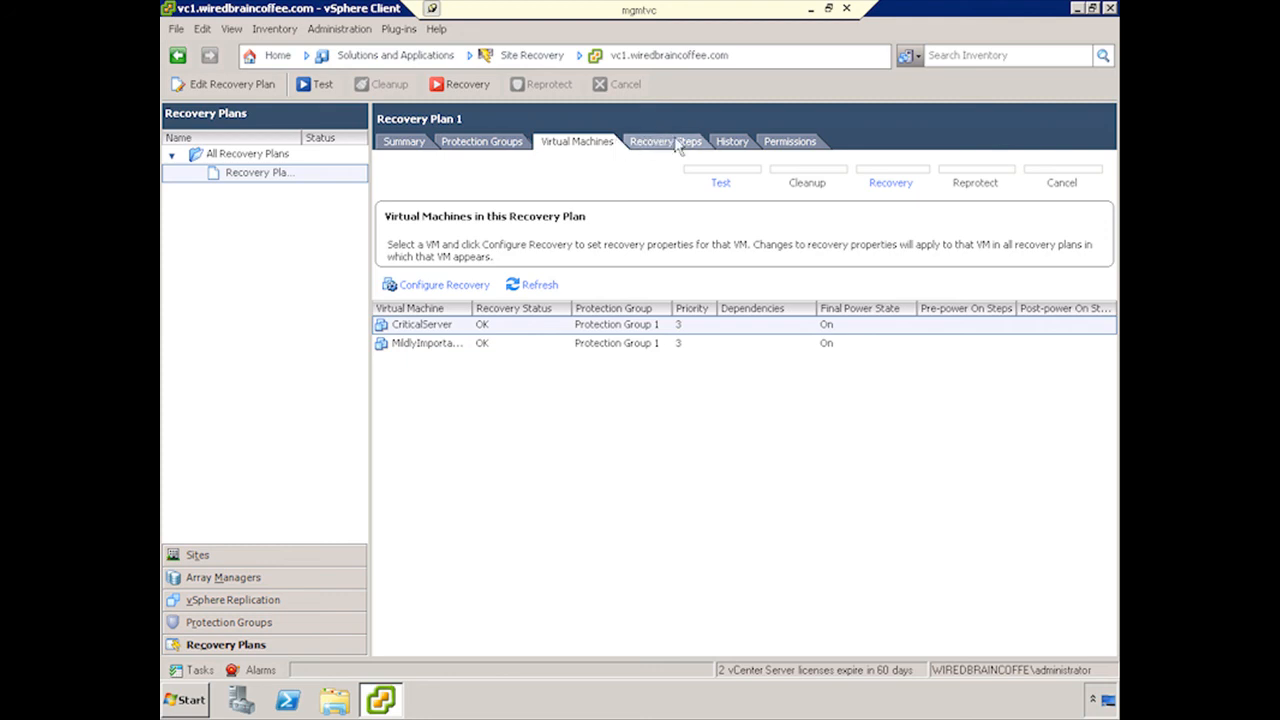
mouse_move(663, 150)
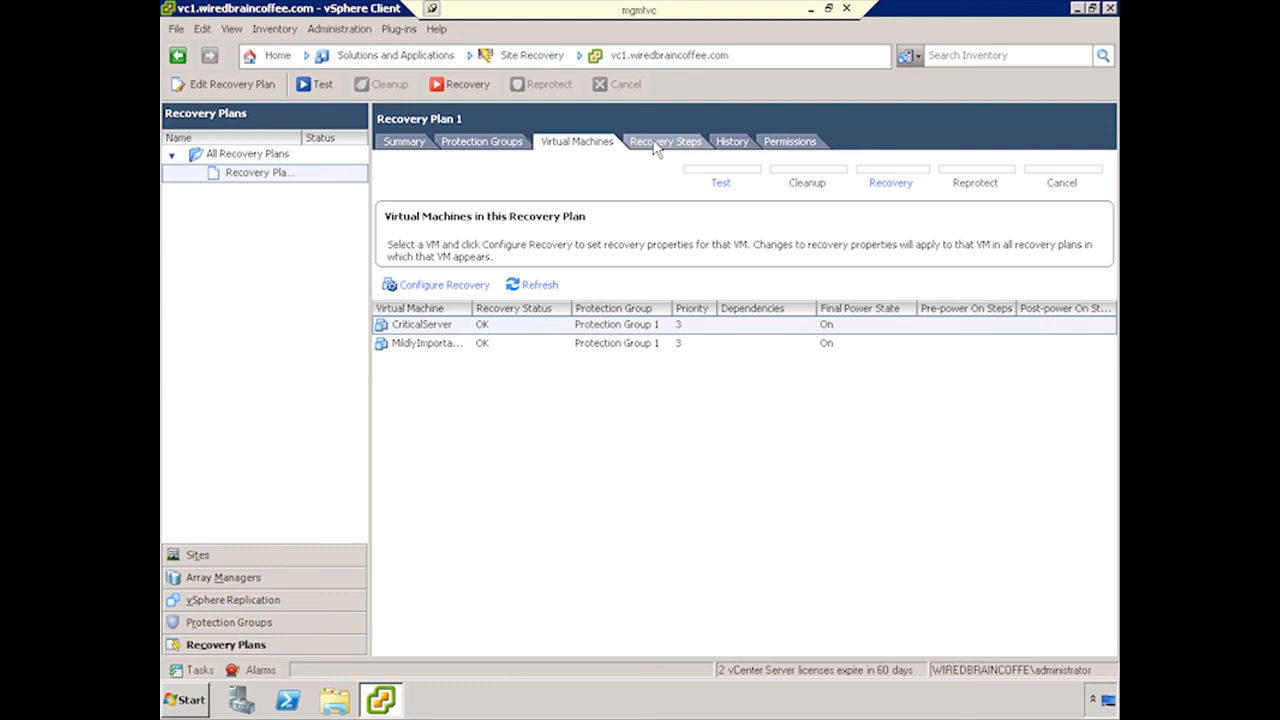
Step: Review Recovery Plan 1's nine default recovery steps, then return to its Ready, Connected summary
left_click(665, 141)
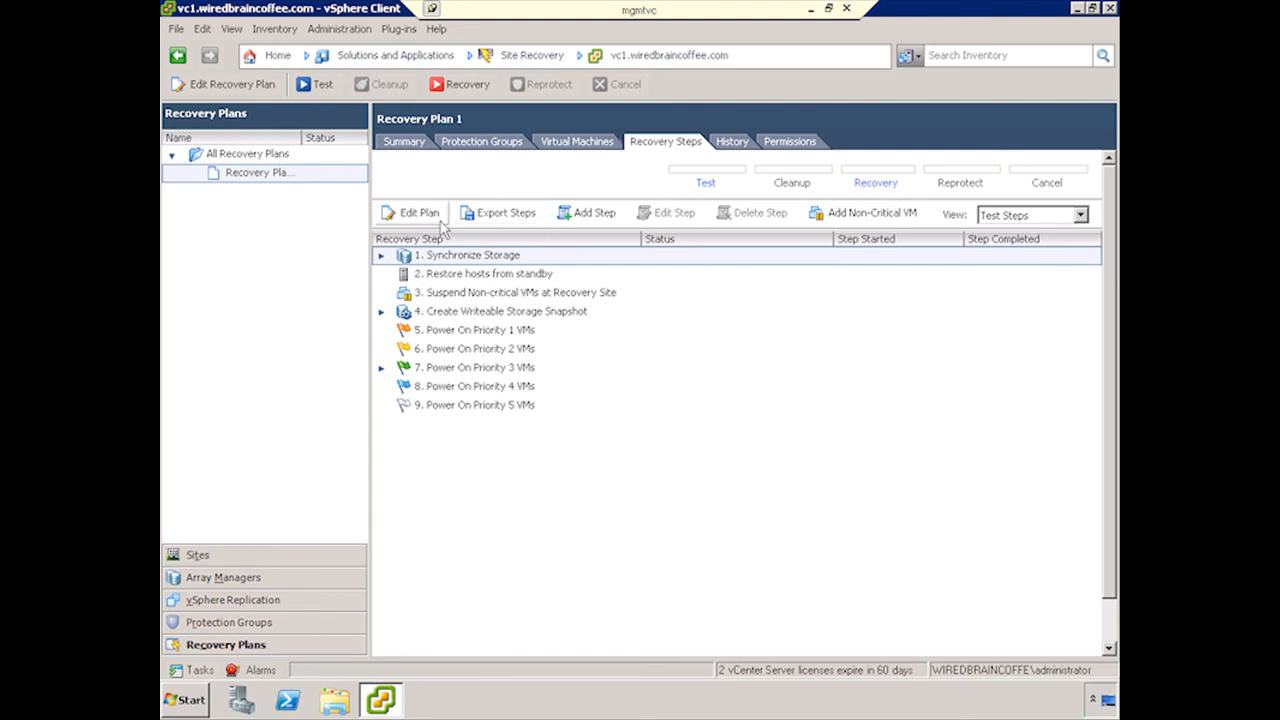
mouse_move(705, 213)
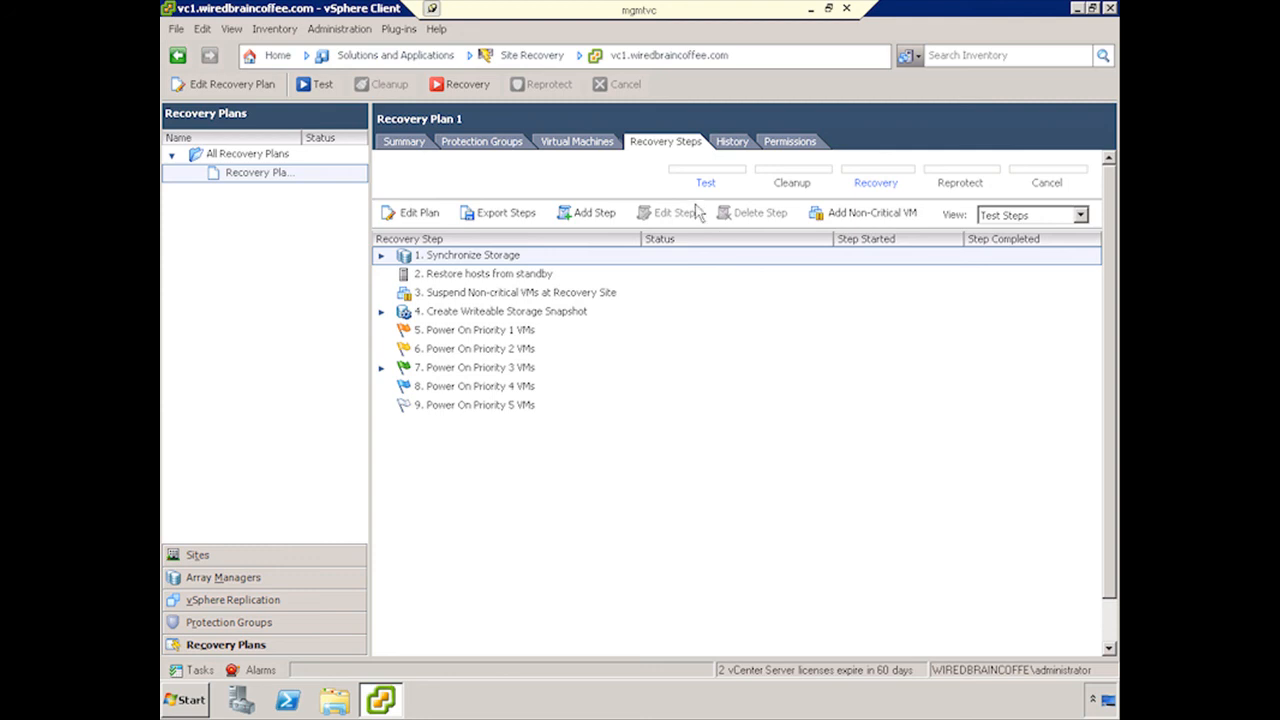
mouse_move(611, 185)
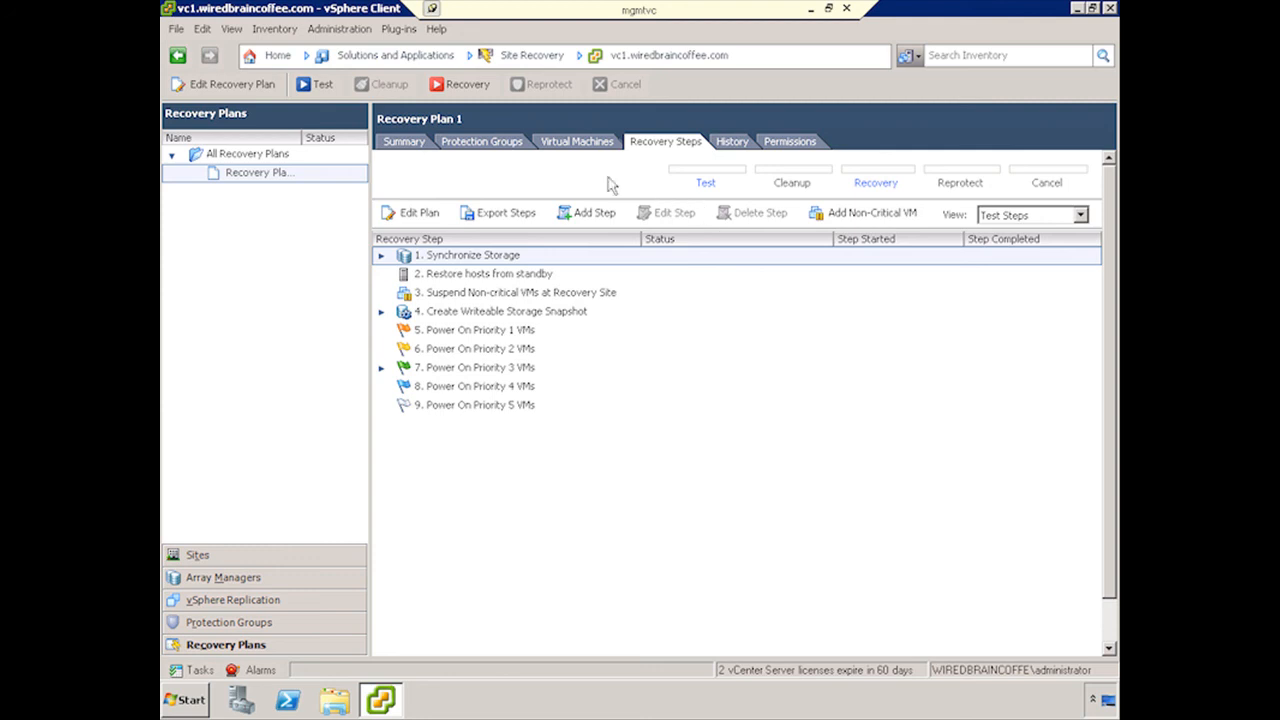
left_click(403, 141)
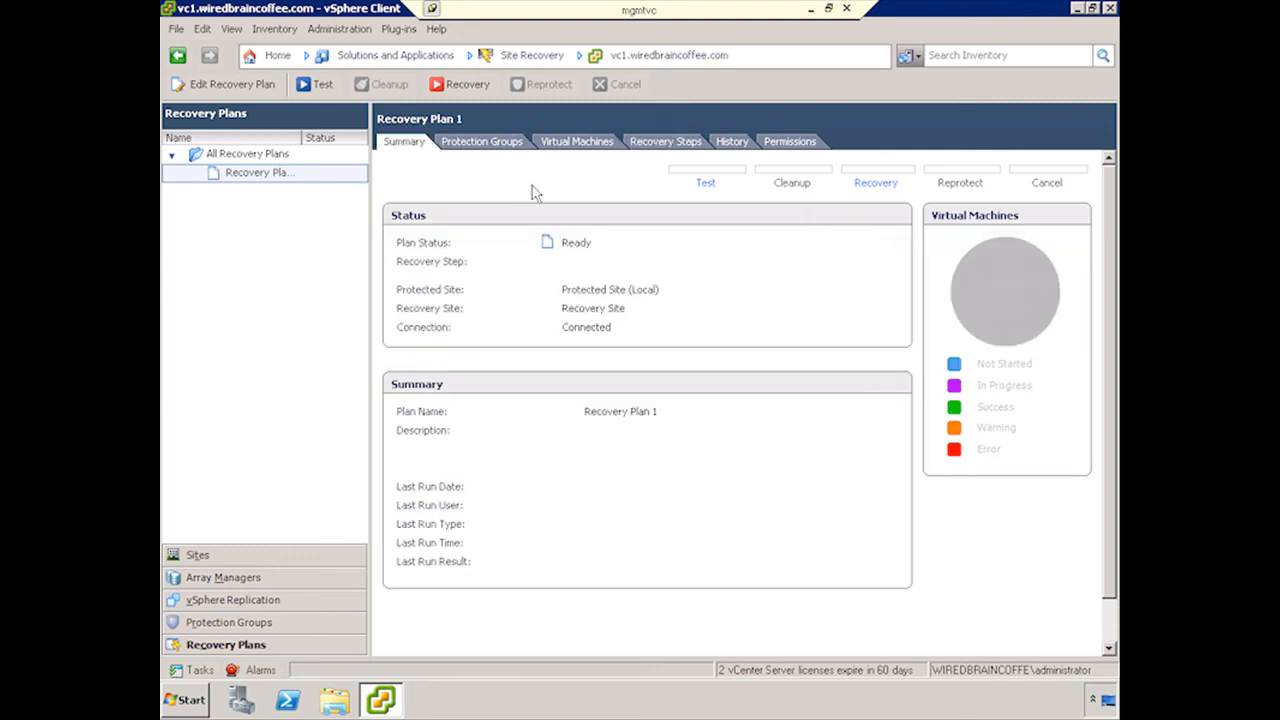
mouse_move(720, 18)
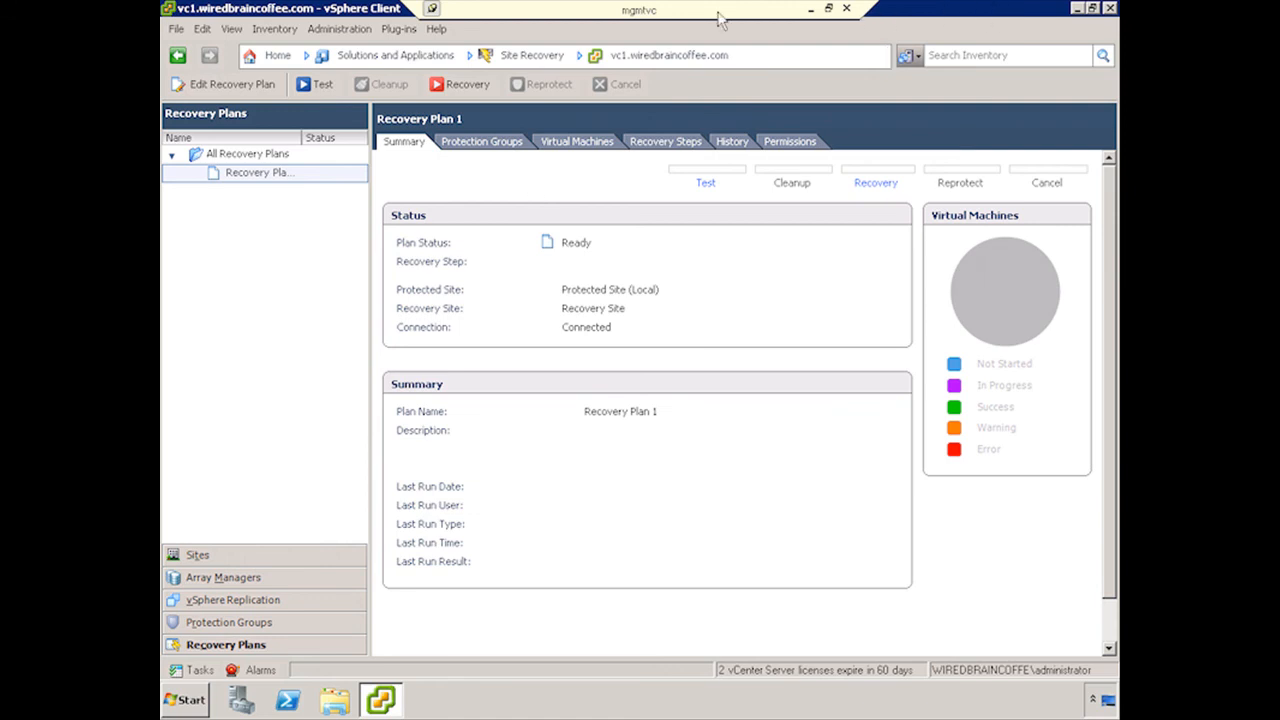